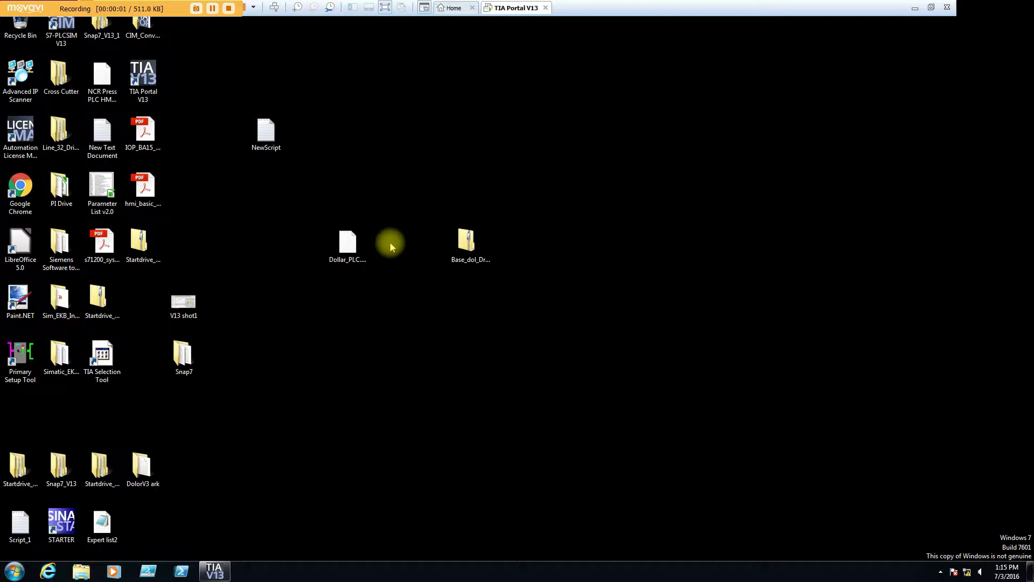
pyautogui.moveTo(487, 196)
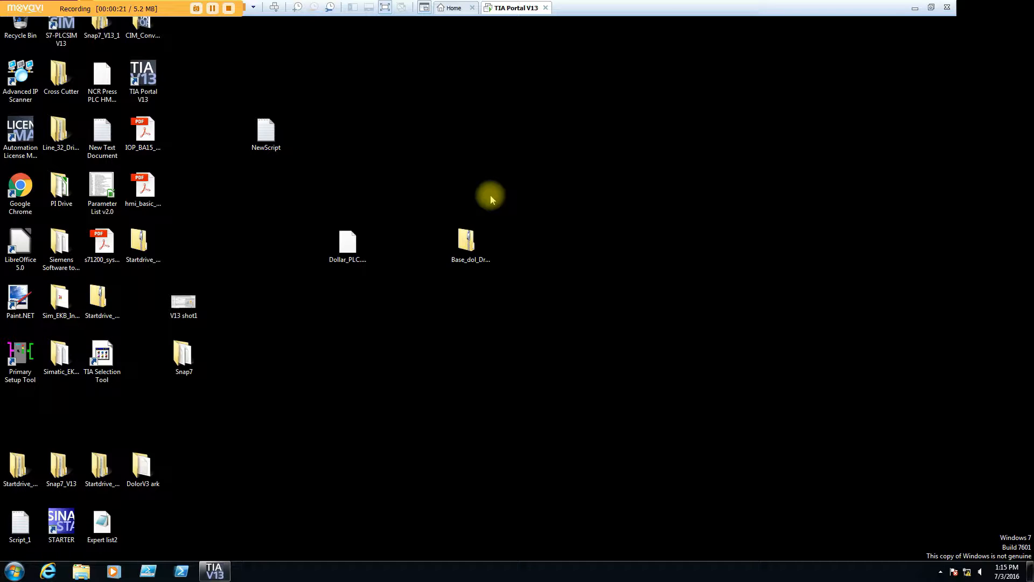
# Bring the Dollar_PLC project in TIA Portal to the front, showing the network view.
pyautogui.click(142, 77)
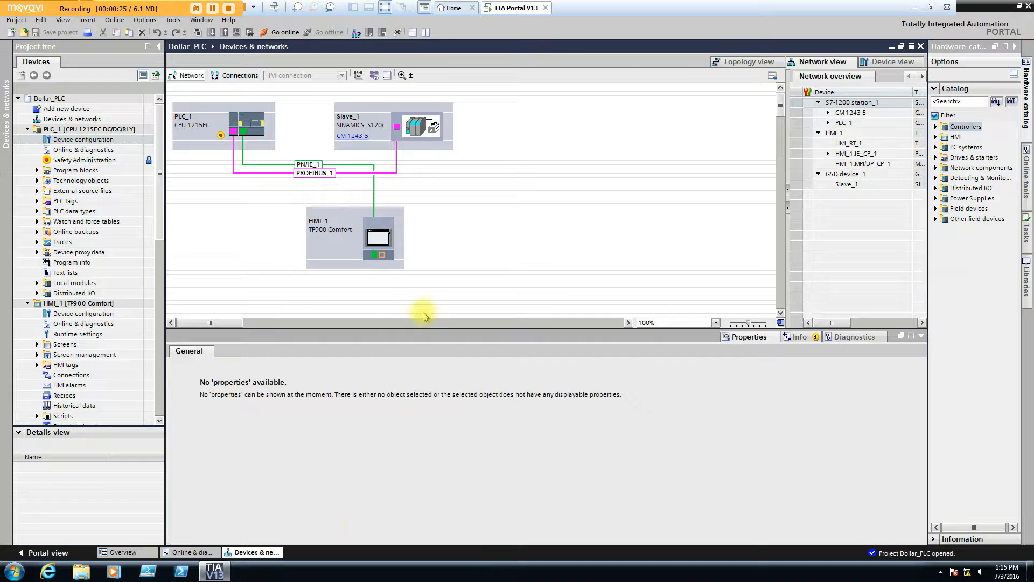
pyautogui.moveTo(594, 159)
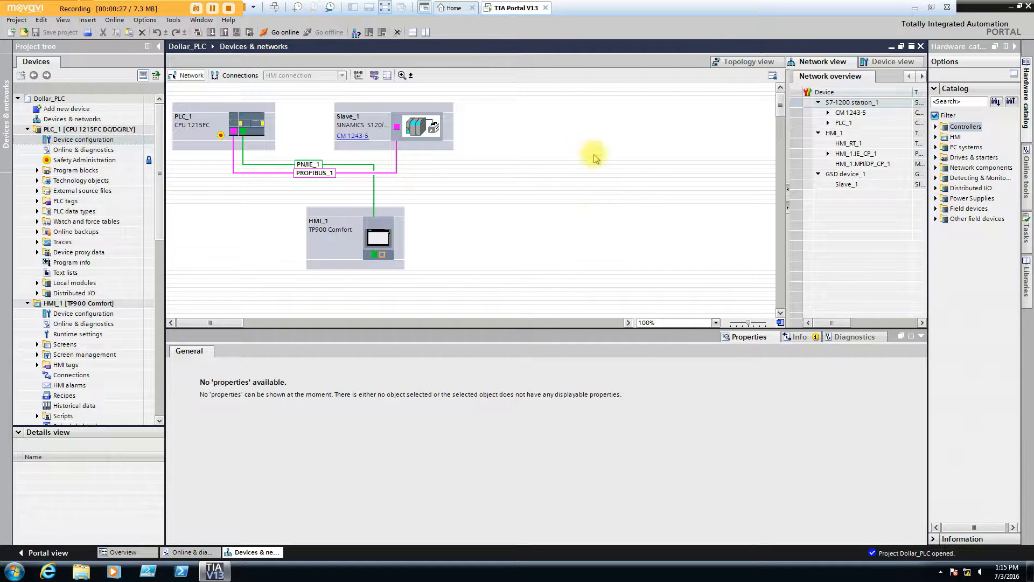
pyautogui.moveTo(454, 212)
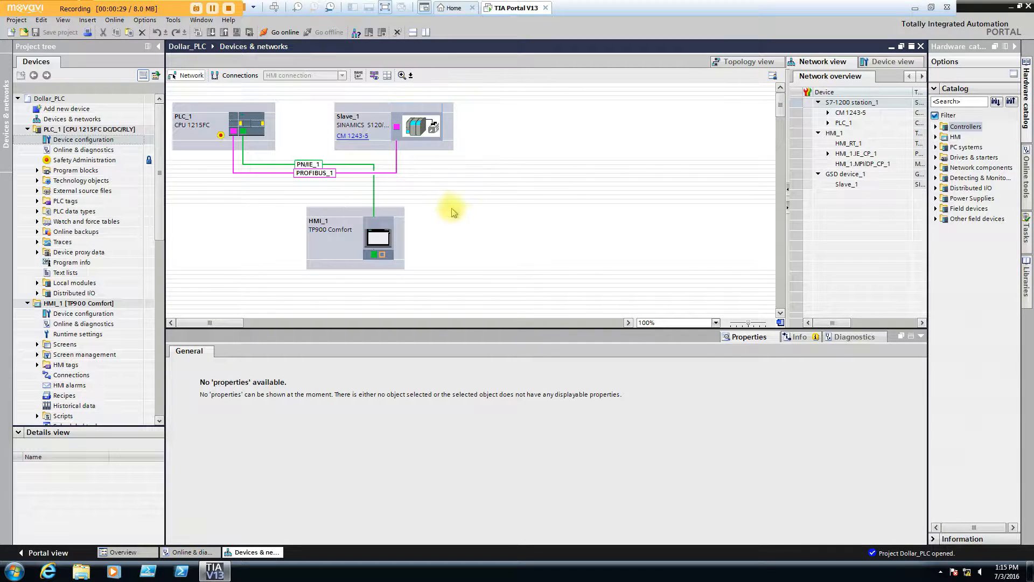
pyautogui.moveTo(488, 248)
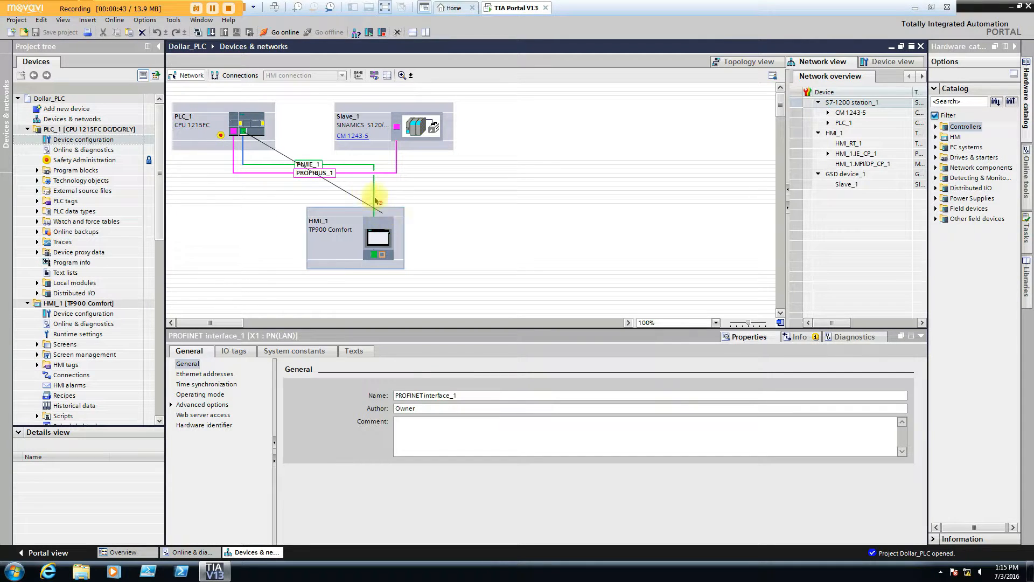
pyautogui.moveTo(310, 195)
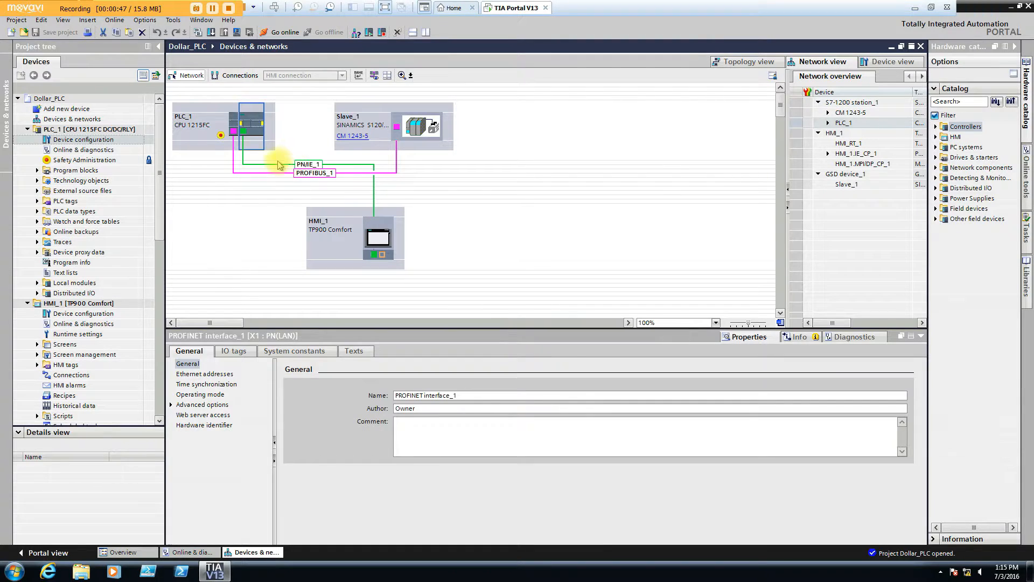
# Select HMI_1's PROFINET interface and show its Ethernet addresses: subnet PNIE_1, IP 192.168.73.42.
pyautogui.click(228, 122)
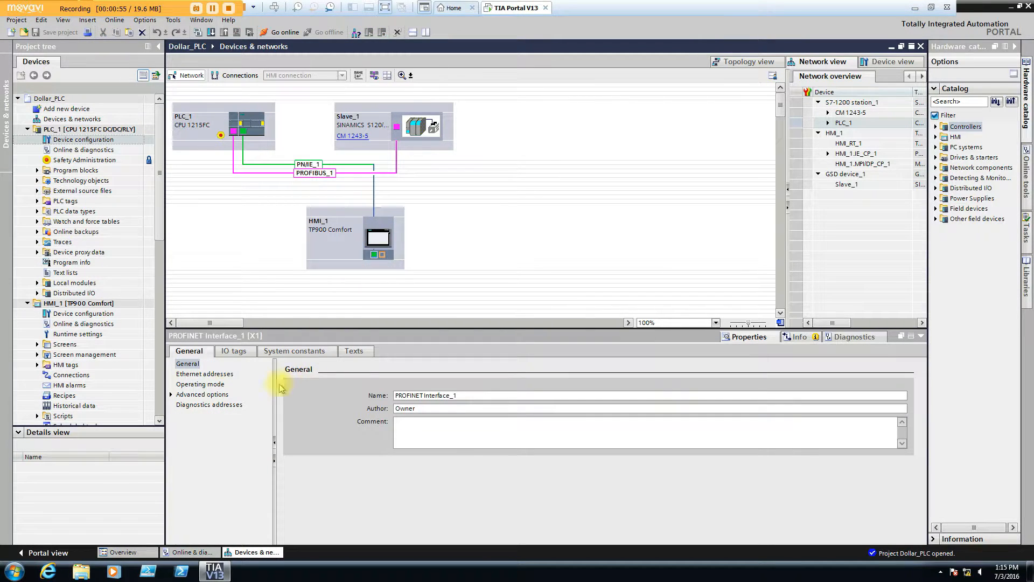
pyautogui.click(204, 373)
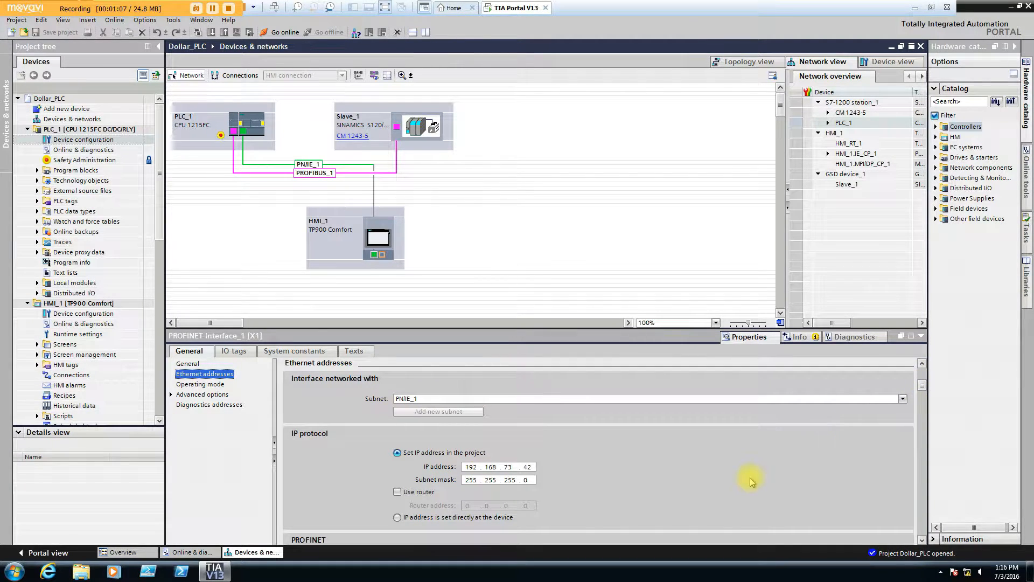
pyautogui.moveTo(919, 537)
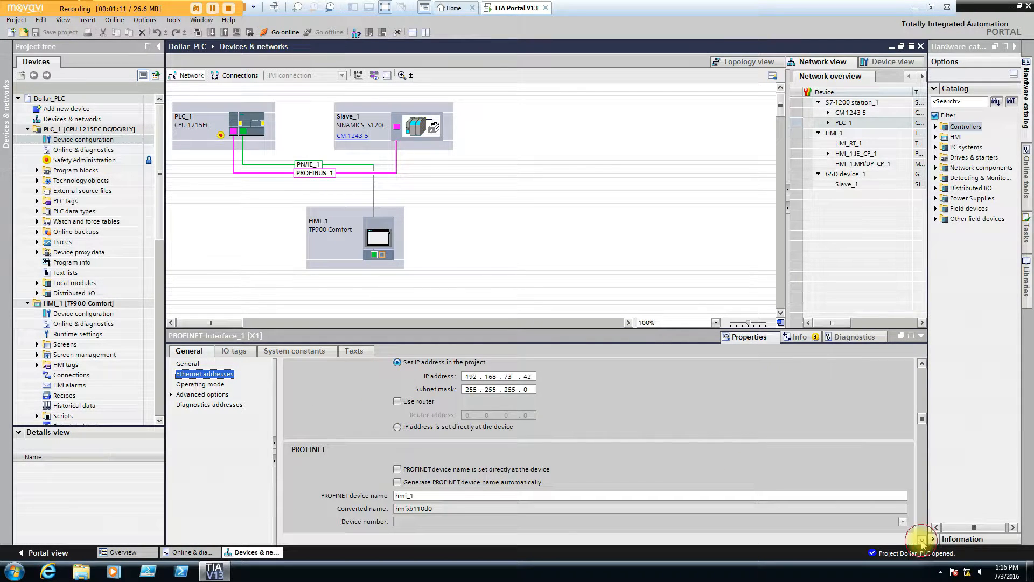
pyautogui.moveTo(553, 379)
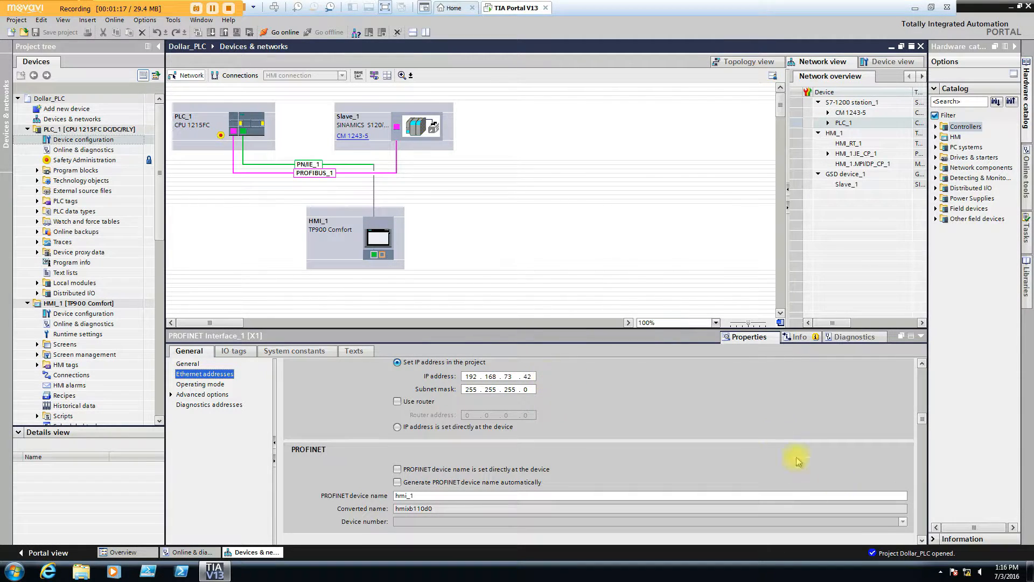
pyautogui.moveTo(922, 543)
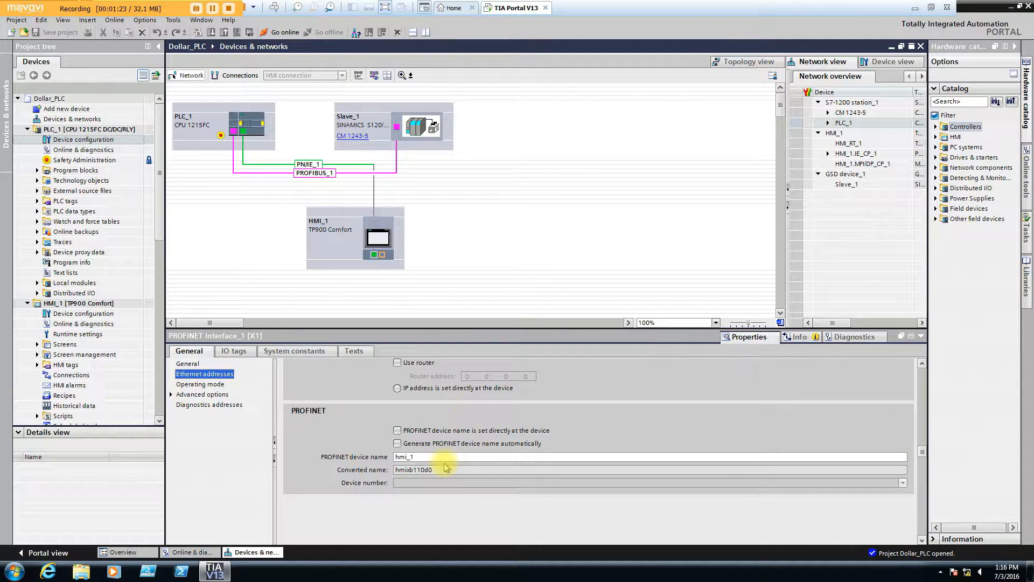
pyautogui.click(406, 457)
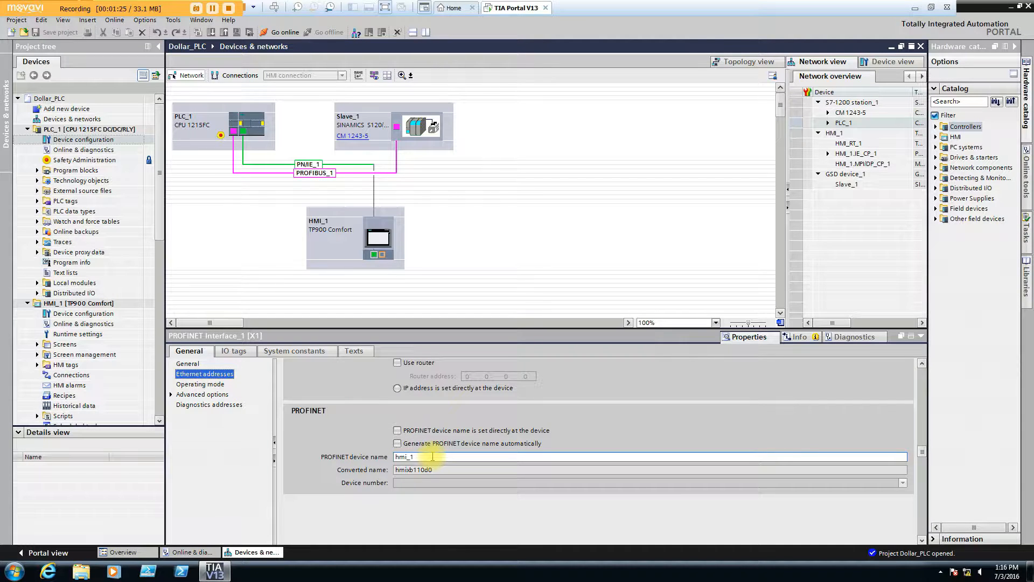
pyautogui.moveTo(432, 455)
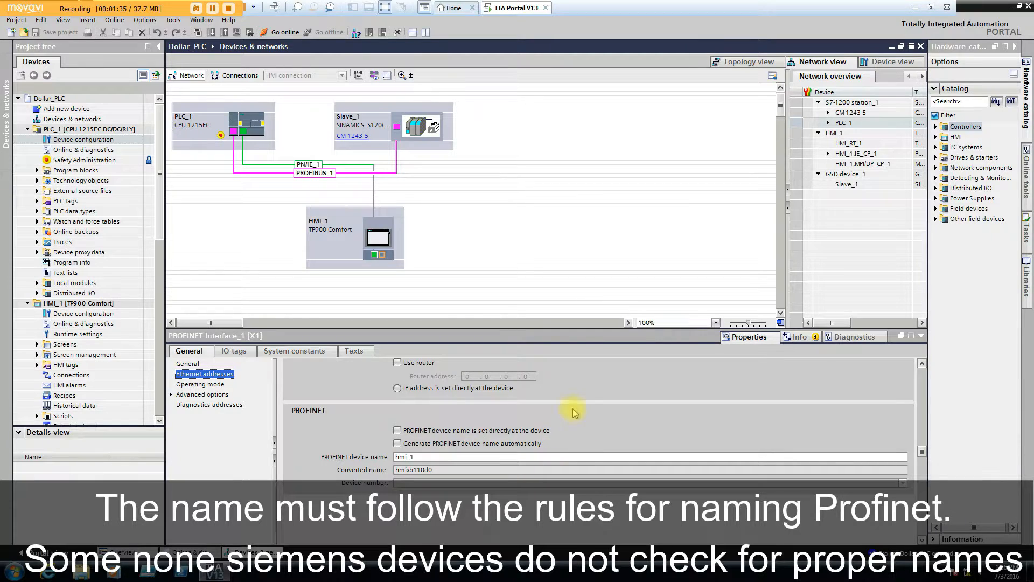
pyautogui.click(397, 443)
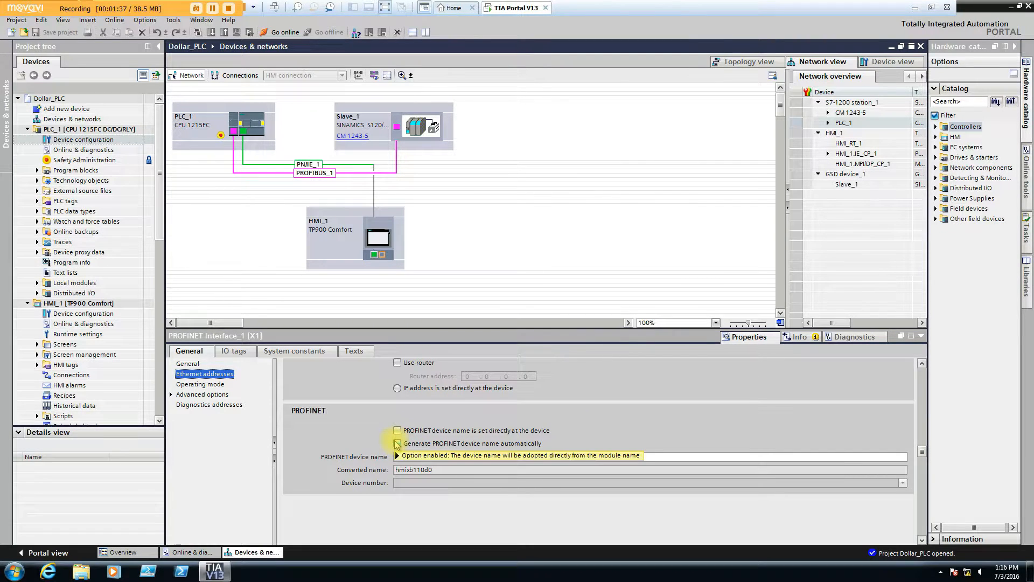
pyautogui.click(398, 443)
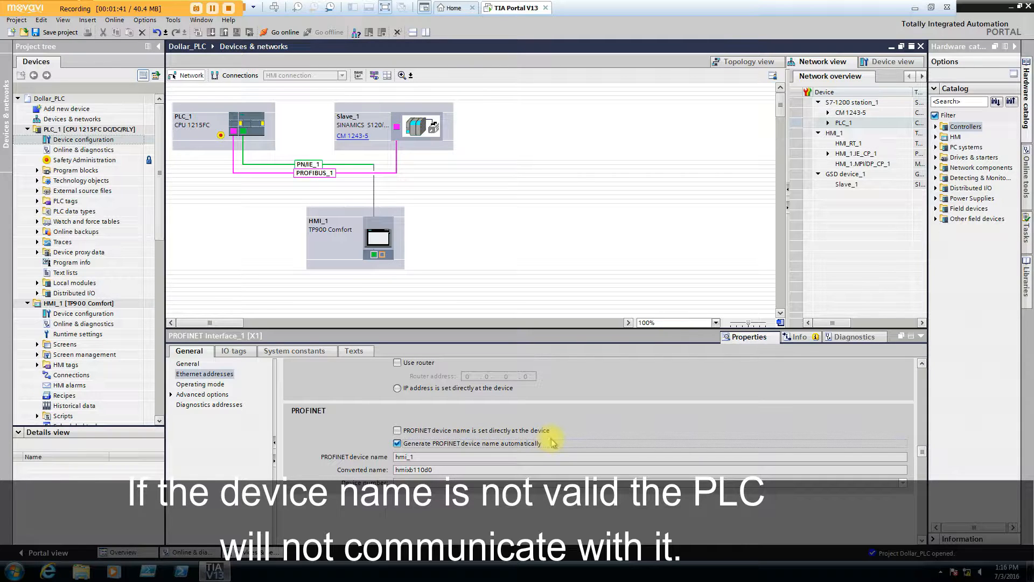
pyautogui.moveTo(547, 451)
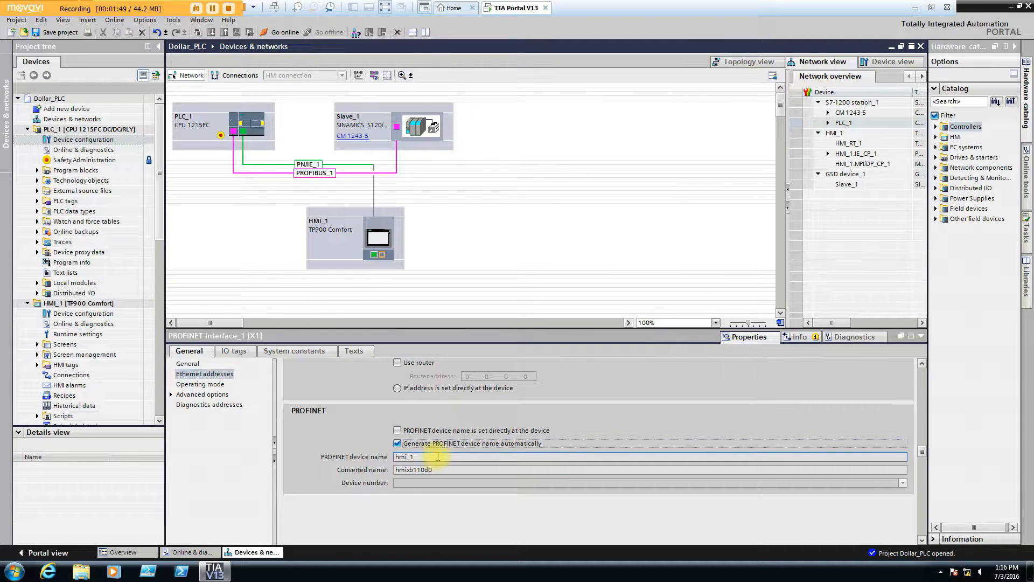
pyautogui.moveTo(462, 443)
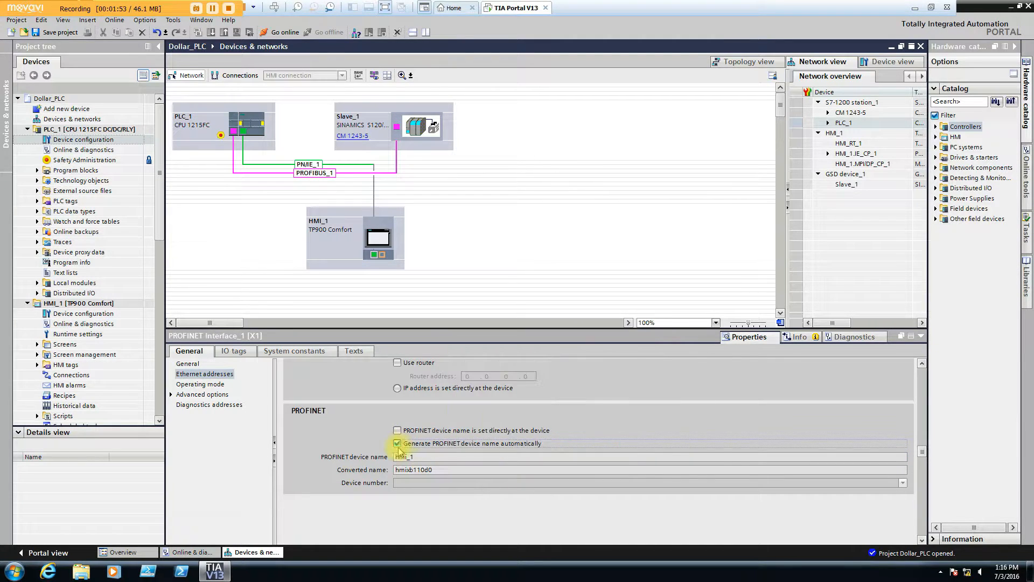
pyautogui.click(398, 443)
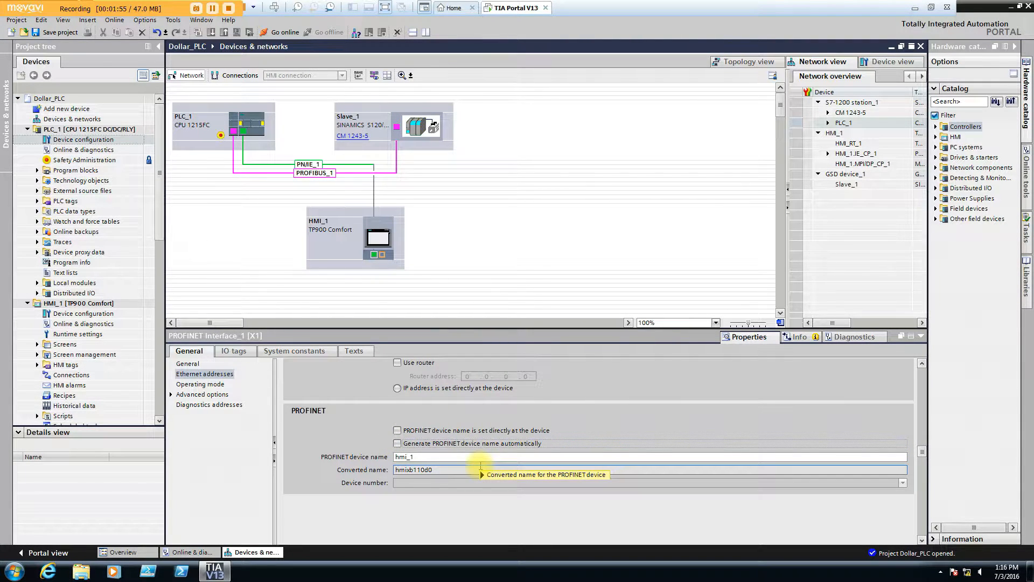
pyautogui.moveTo(504, 456)
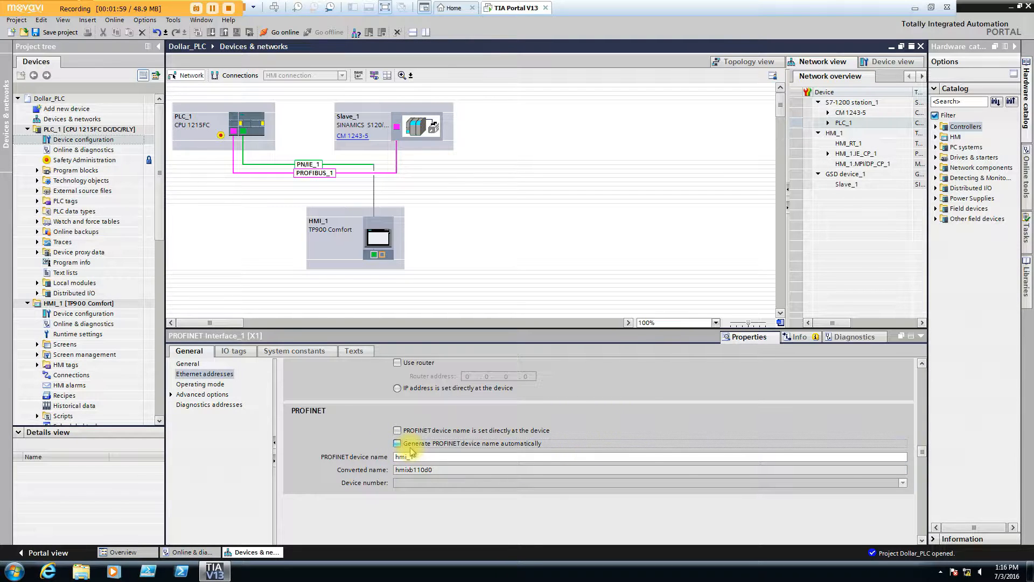
pyautogui.click(398, 430)
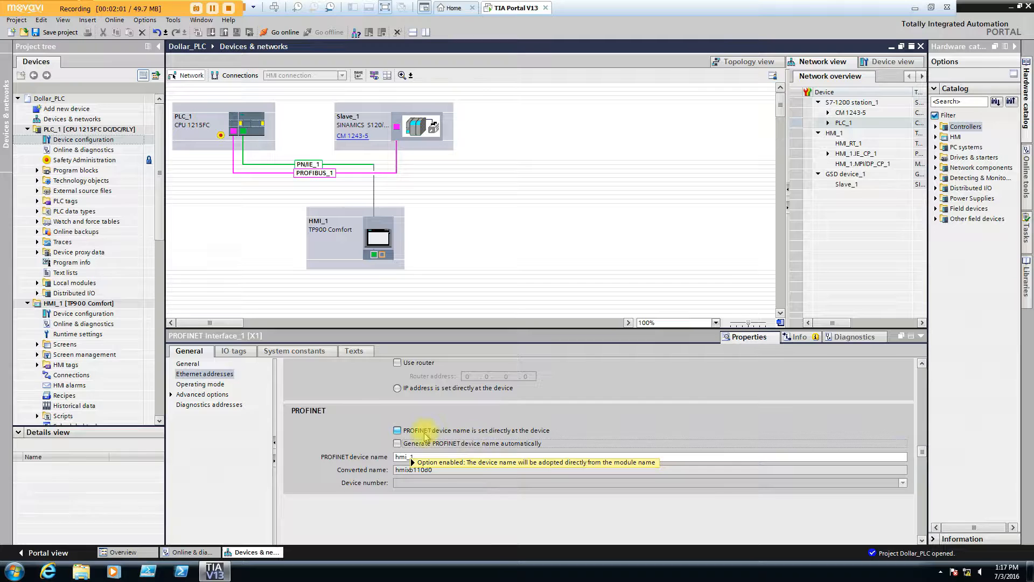
pyautogui.click(397, 430)
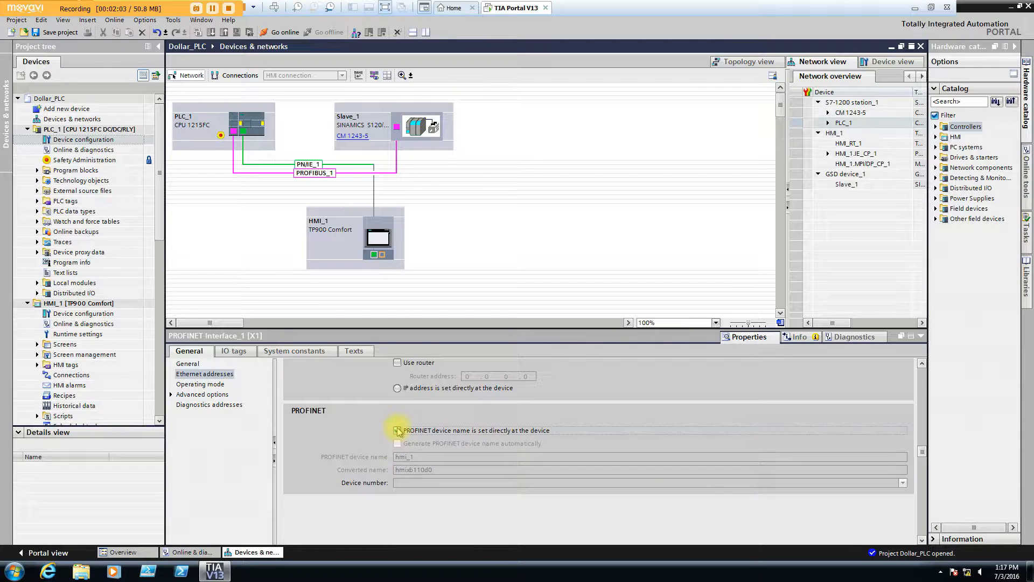
pyautogui.click(397, 429)
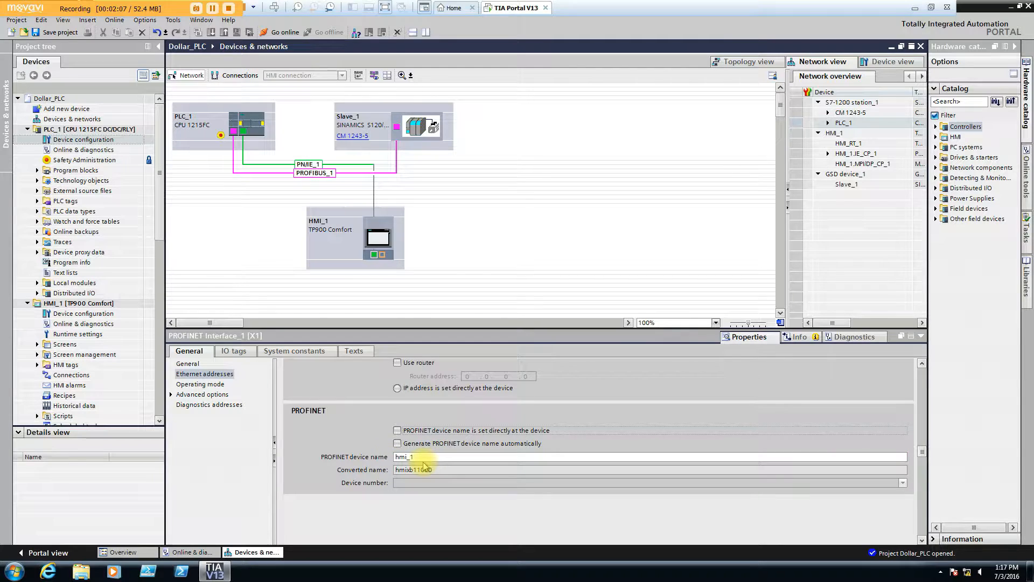
pyautogui.moveTo(397, 414)
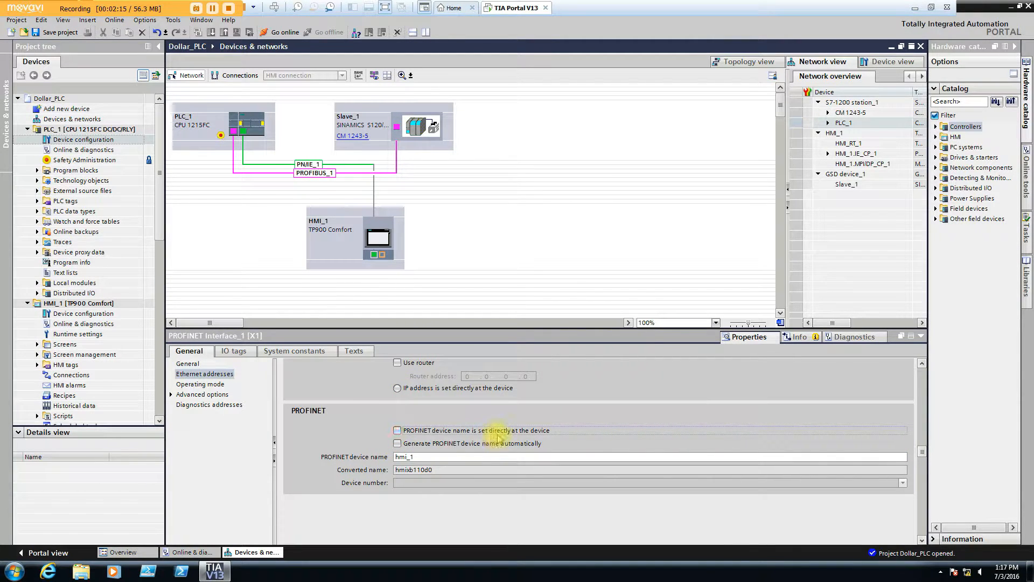
pyautogui.click(397, 430)
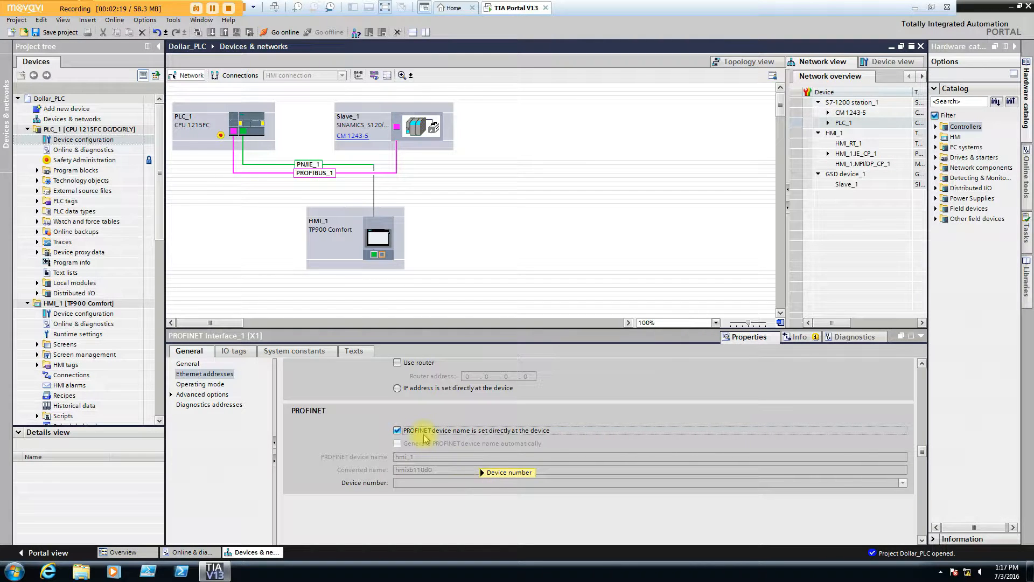
pyautogui.click(398, 430)
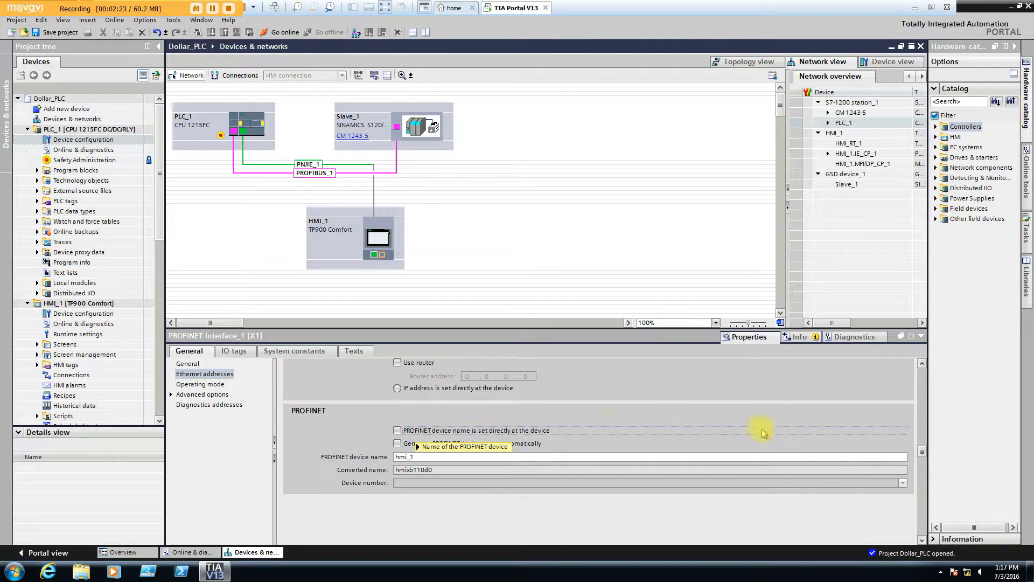
pyautogui.moveTo(920, 363)
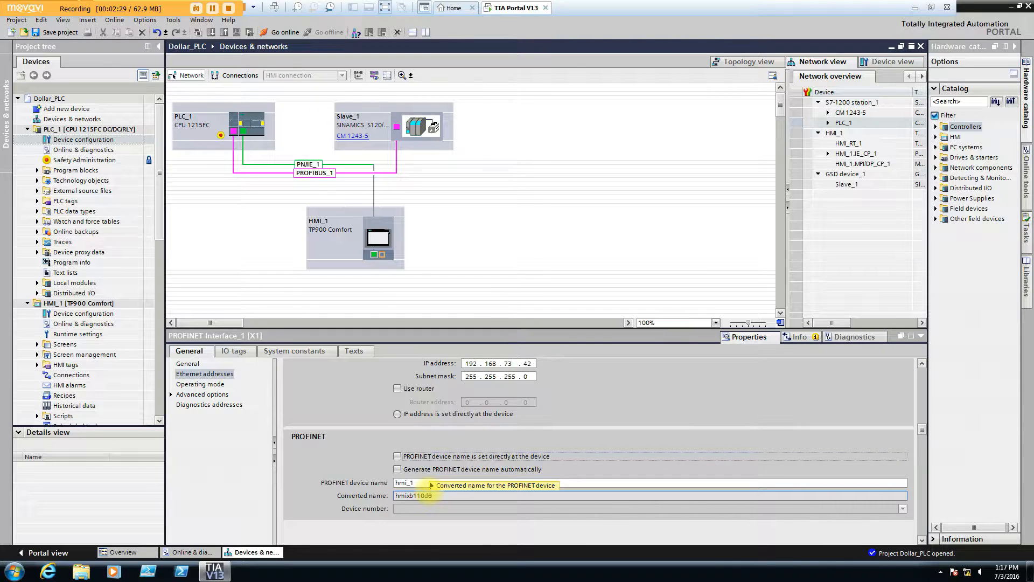
pyautogui.moveTo(432, 485)
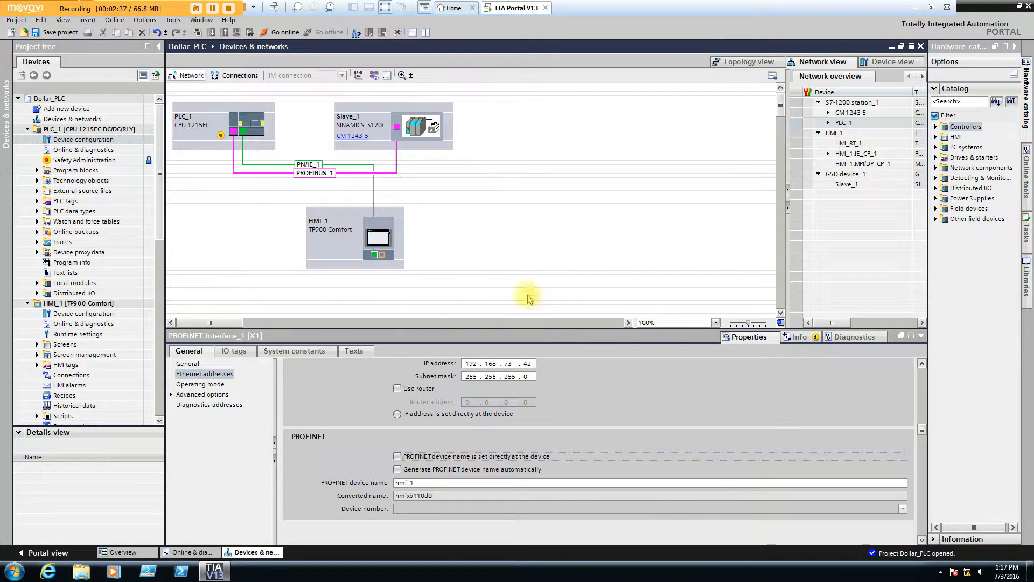
pyautogui.moveTo(480, 340)
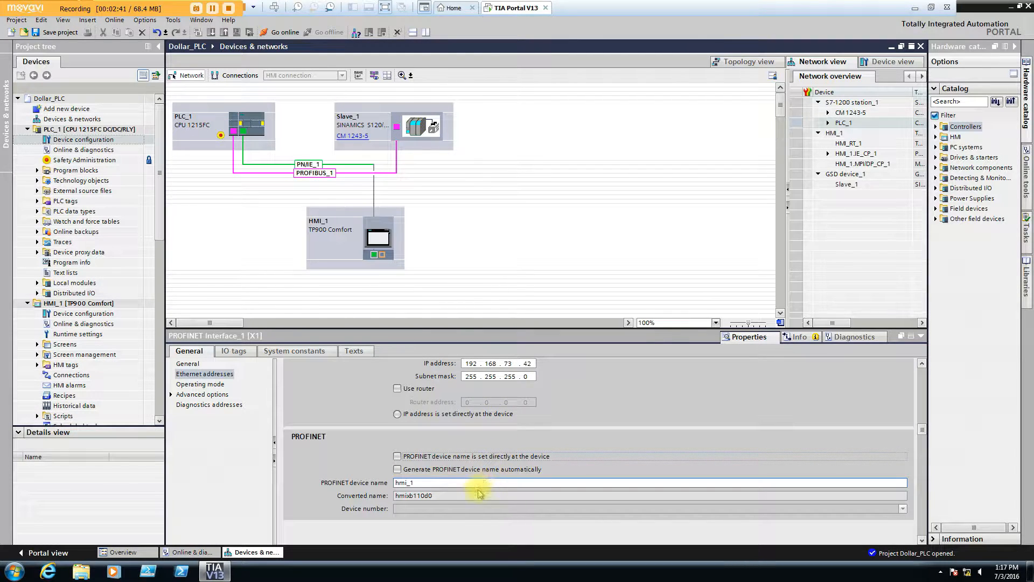
pyautogui.moveTo(498, 462)
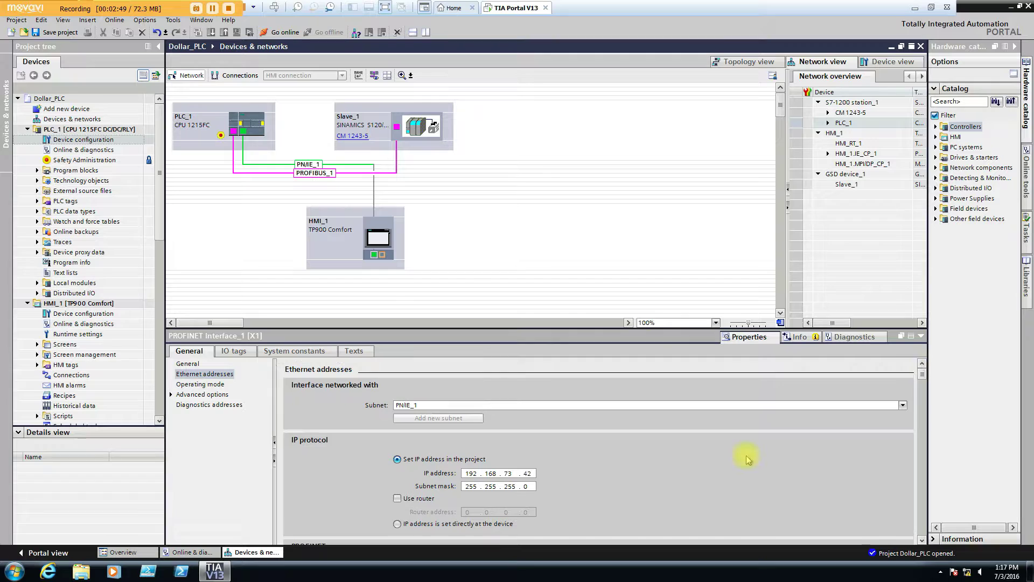
pyautogui.moveTo(495, 515)
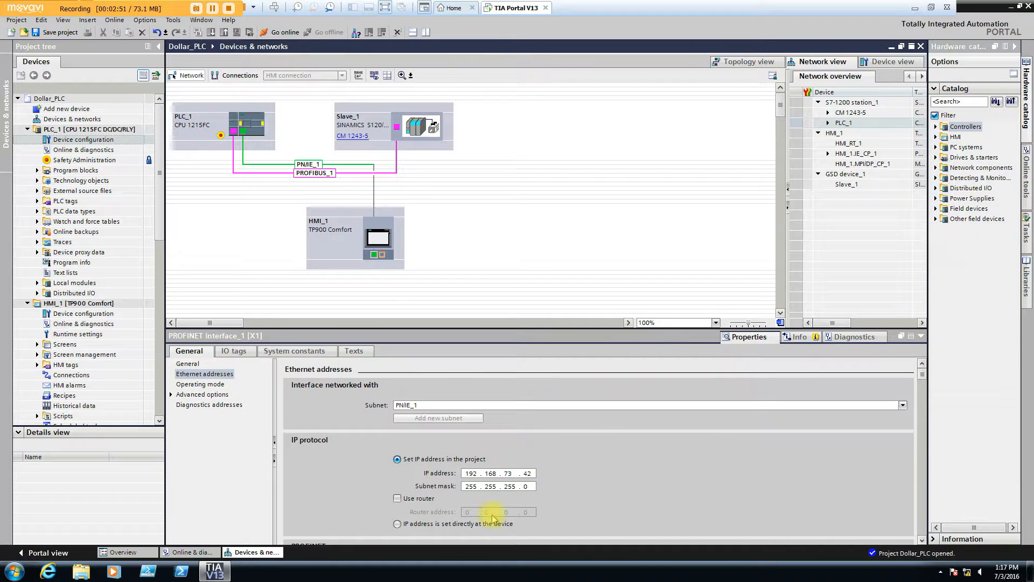
# Scroll the Ethernet addresses pane to the PROFINET section showing IP 192.168.73.42 and device name hmi_1.
pyautogui.scroll(-3)
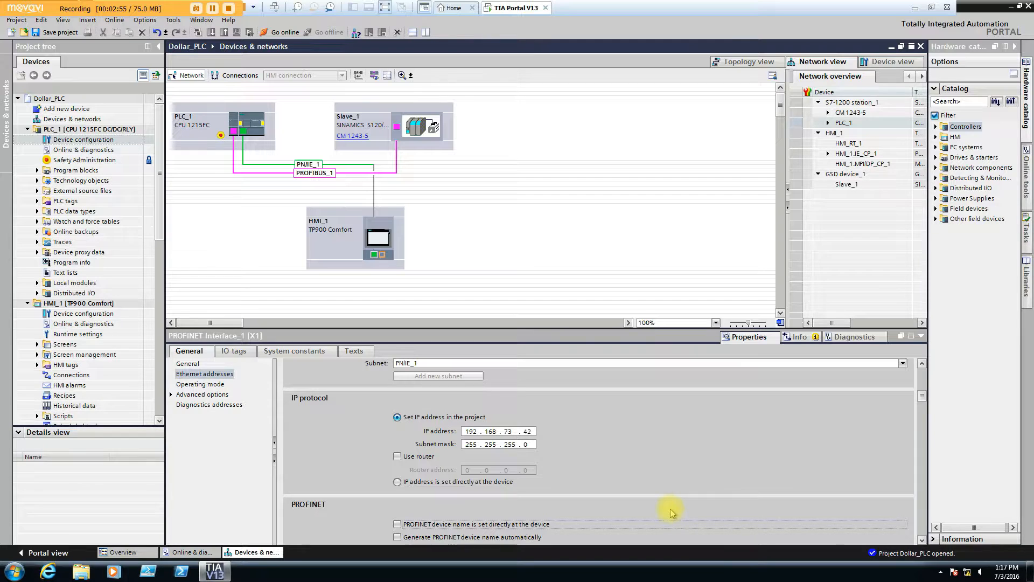
pyautogui.moveTo(661, 503)
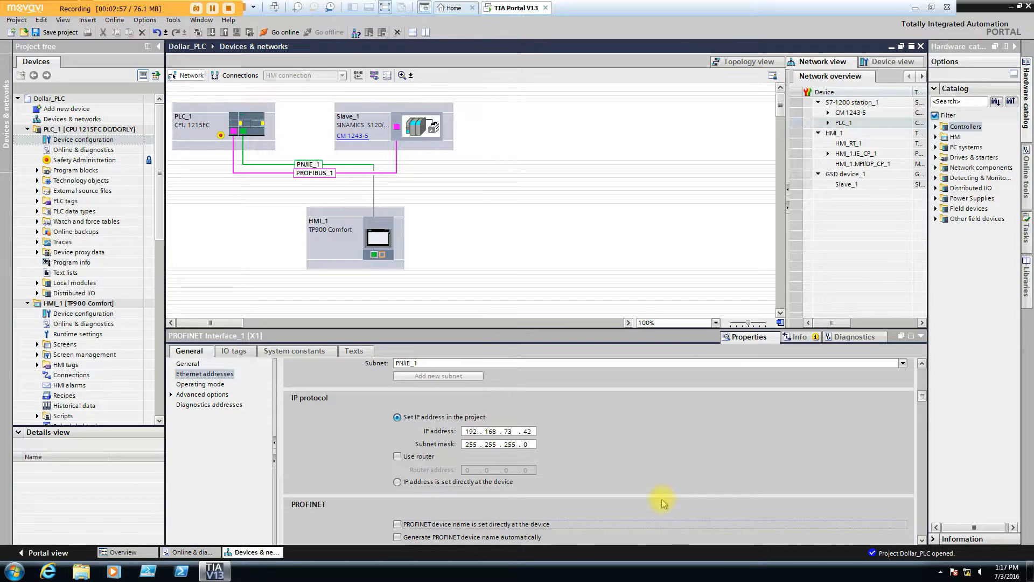
pyautogui.moveTo(472, 341)
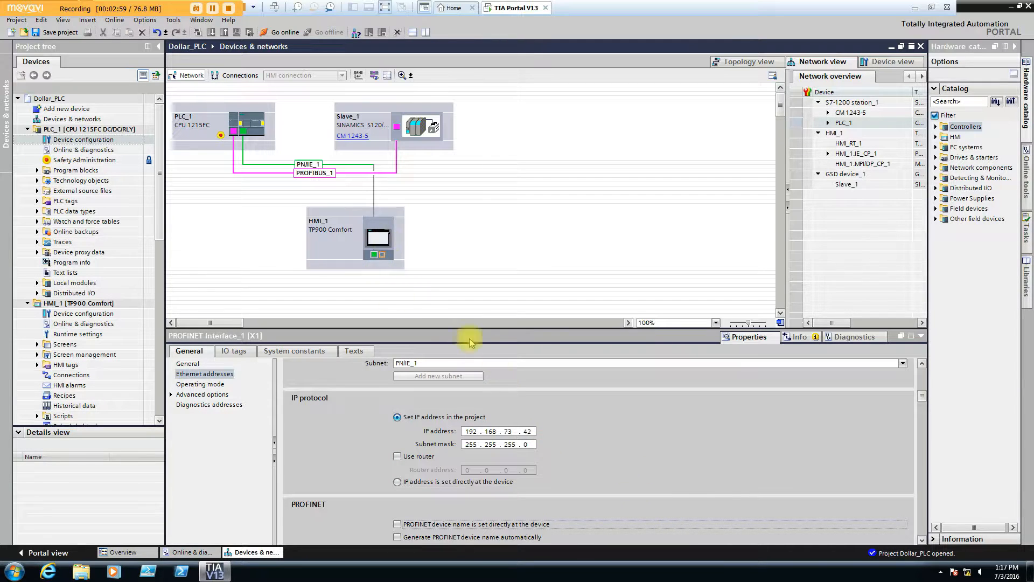
pyautogui.scroll(-3)
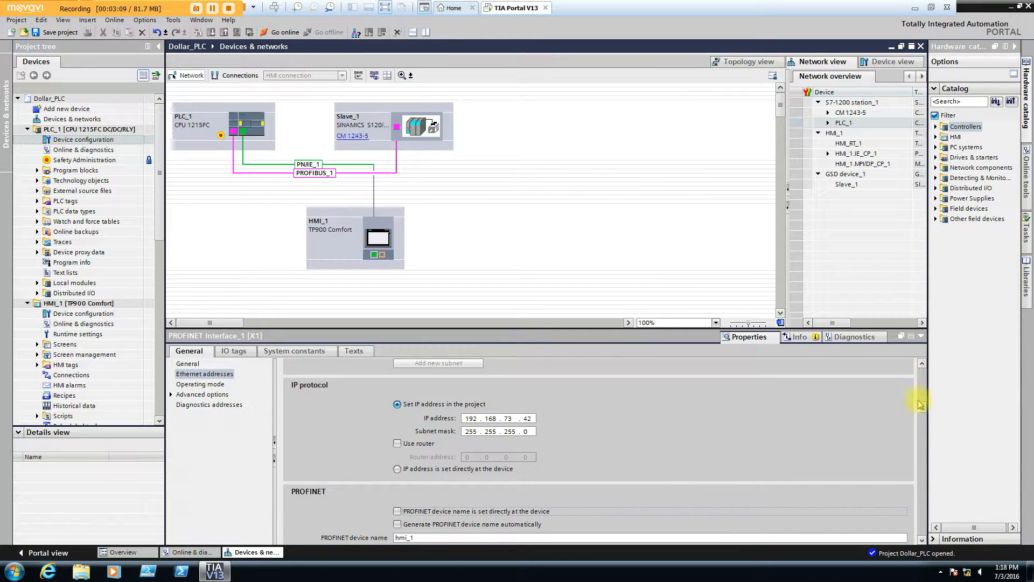
pyautogui.scroll(-3)
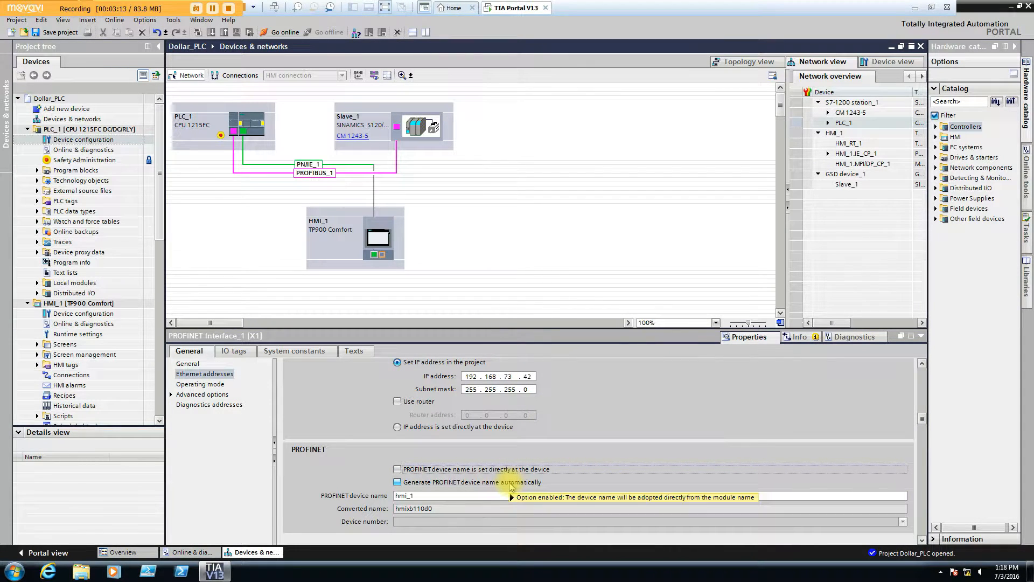
pyautogui.moveTo(511, 487)
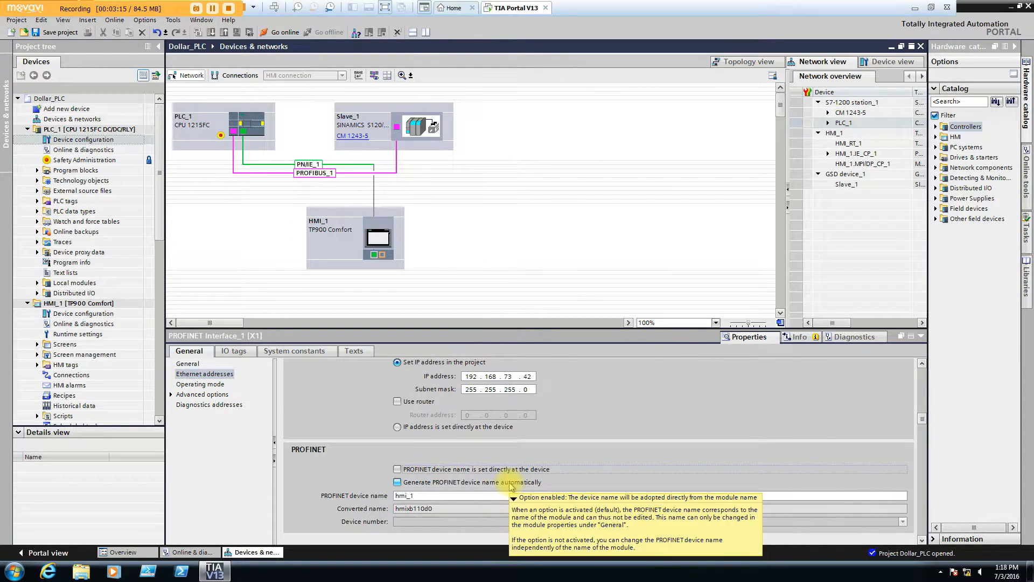
pyautogui.moveTo(568, 364)
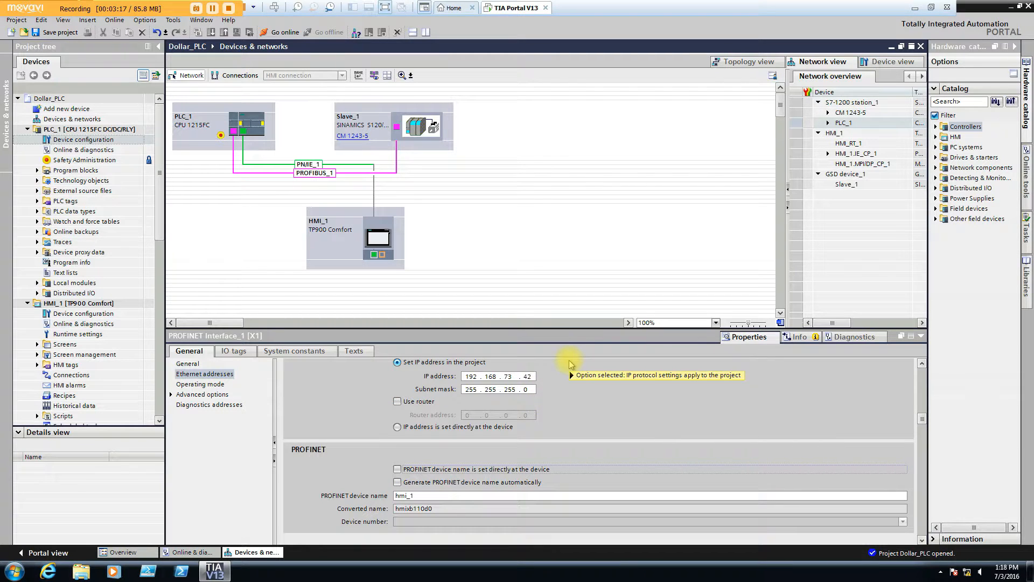
pyautogui.moveTo(547, 249)
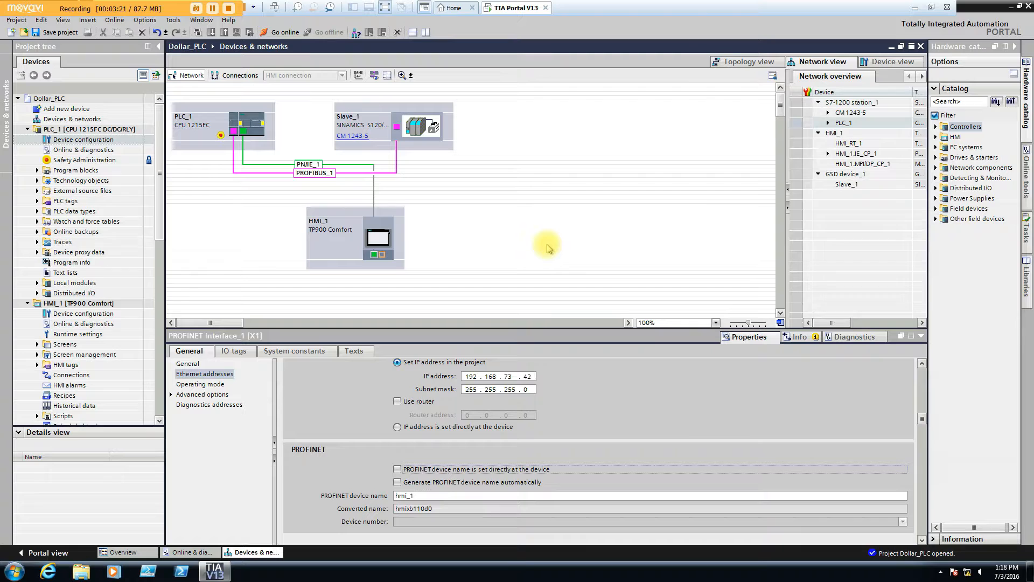
pyautogui.click(397, 401)
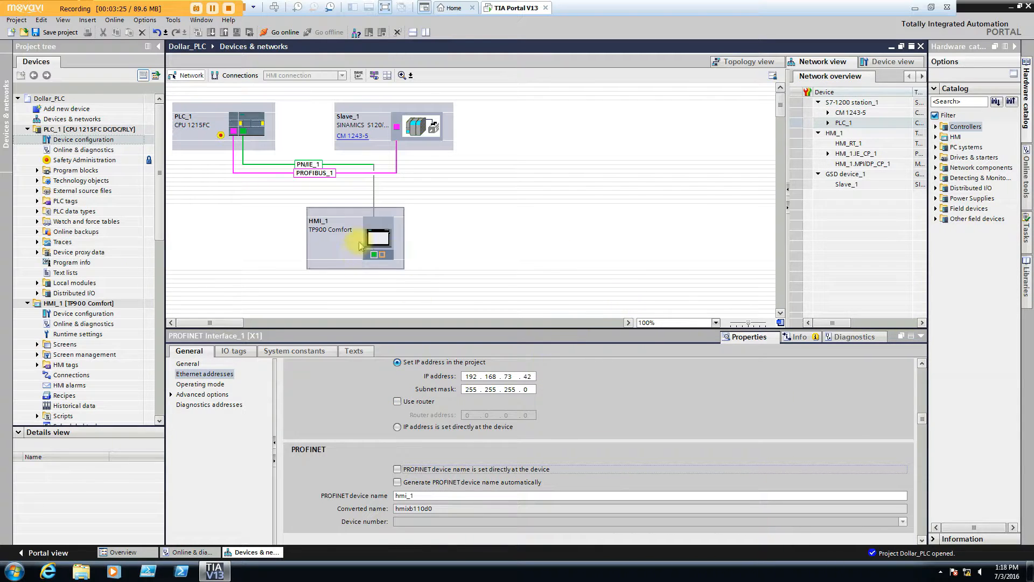
pyautogui.moveTo(923, 363)
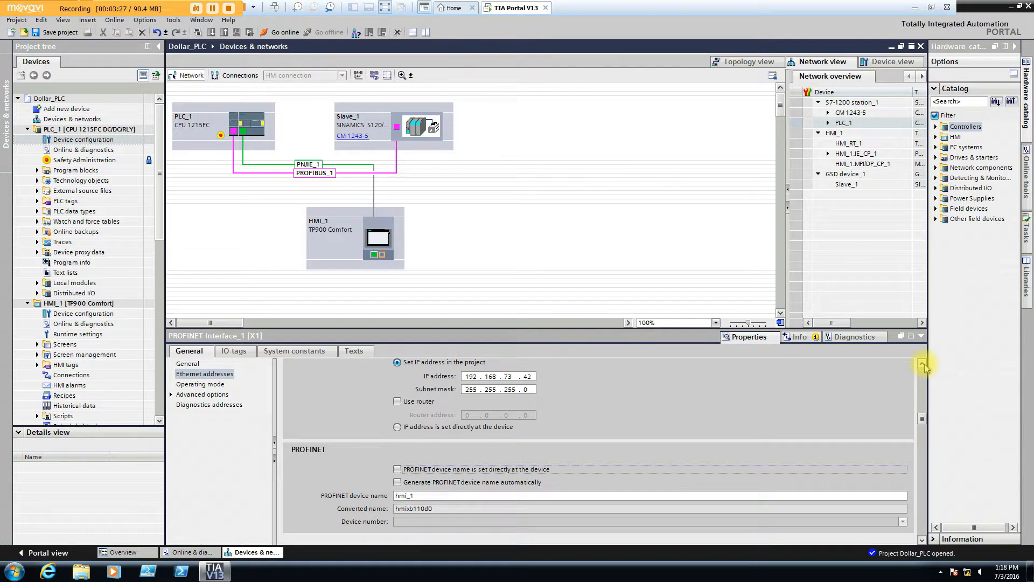
pyautogui.scroll(3)
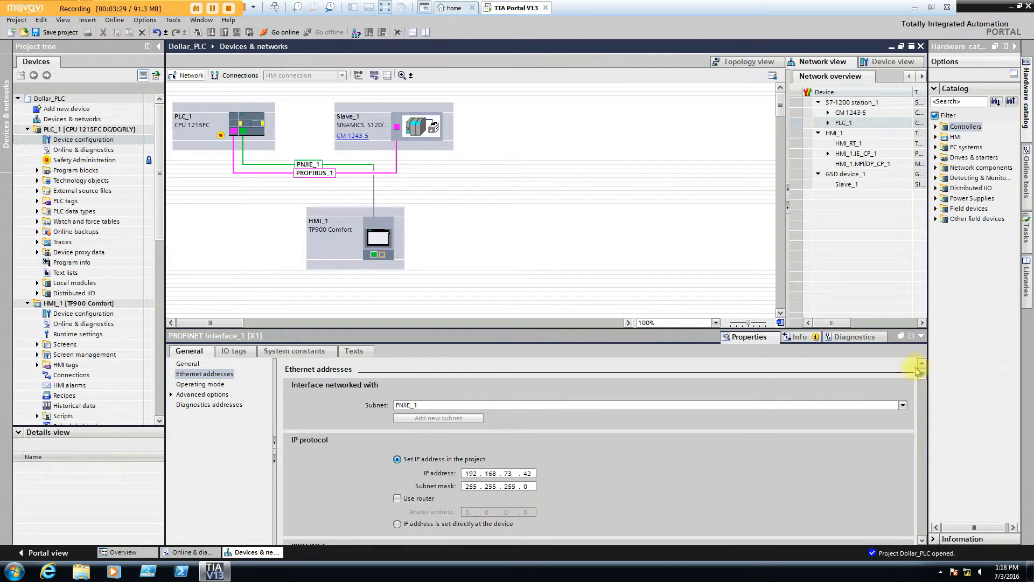
pyautogui.moveTo(861, 474)
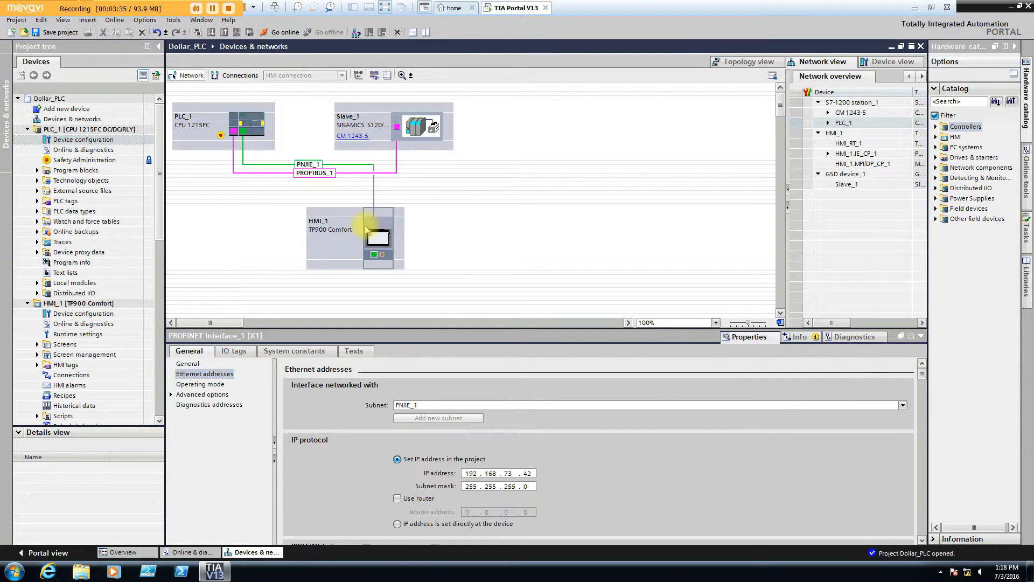
pyautogui.moveTo(370, 234)
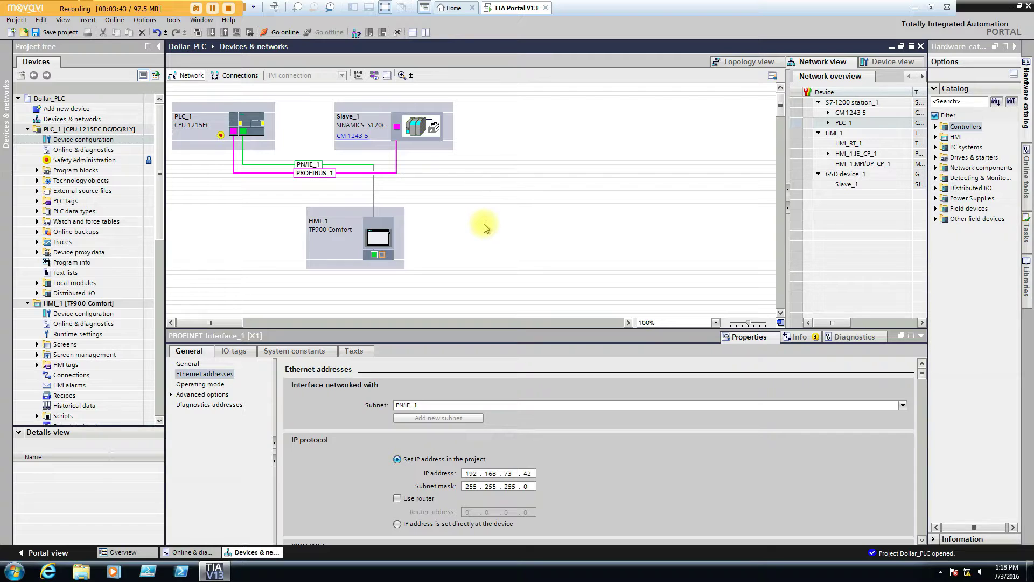
pyautogui.moveTo(481, 226)
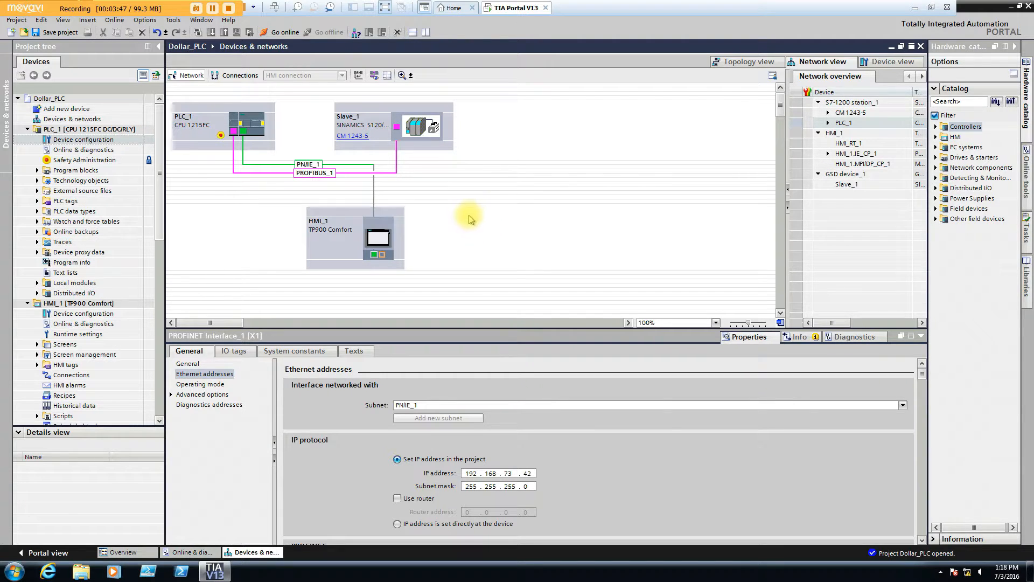
pyautogui.moveTo(465, 213)
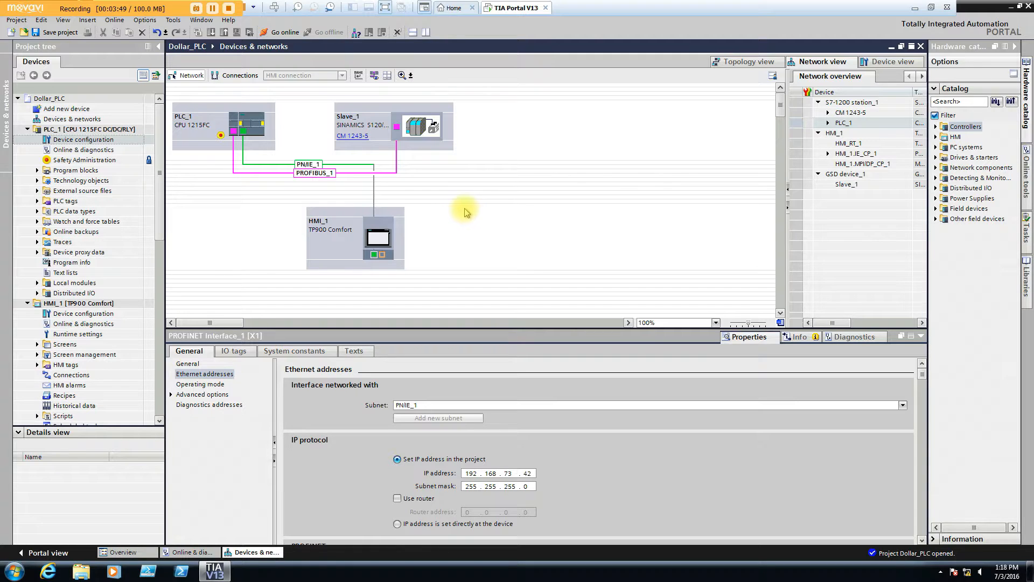
pyautogui.moveTo(469, 228)
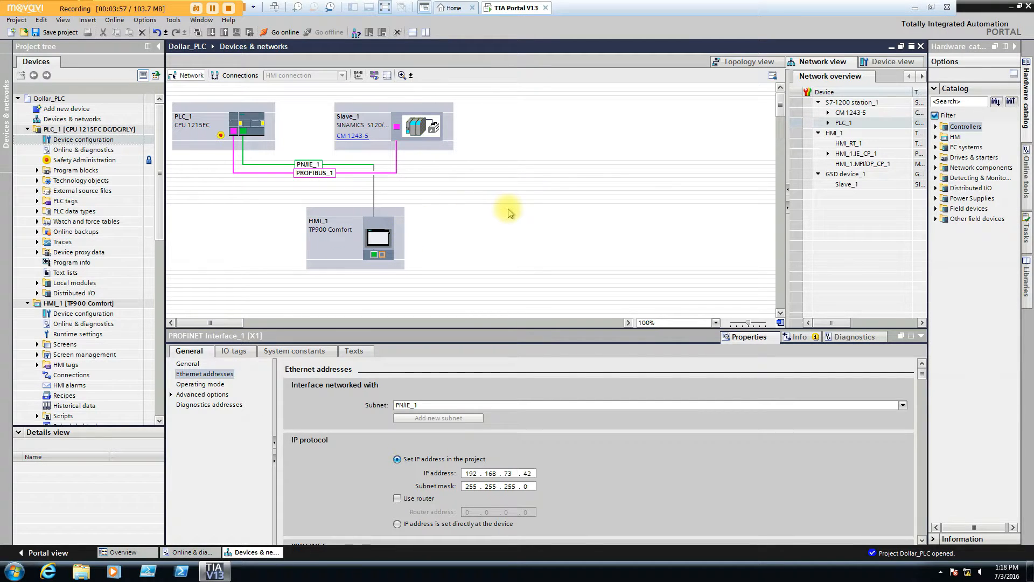
pyautogui.moveTo(492, 298)
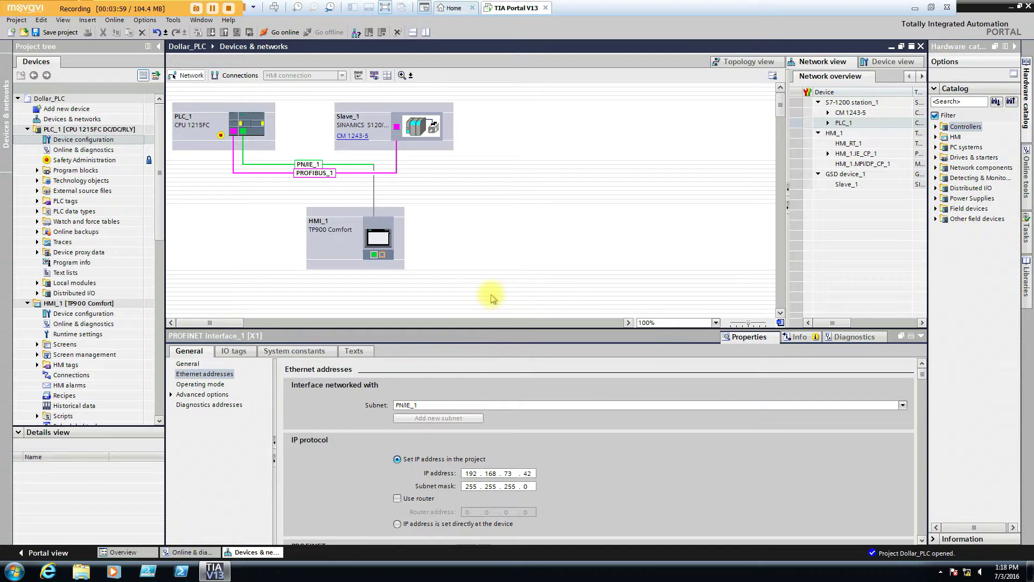
pyautogui.moveTo(432, 285)
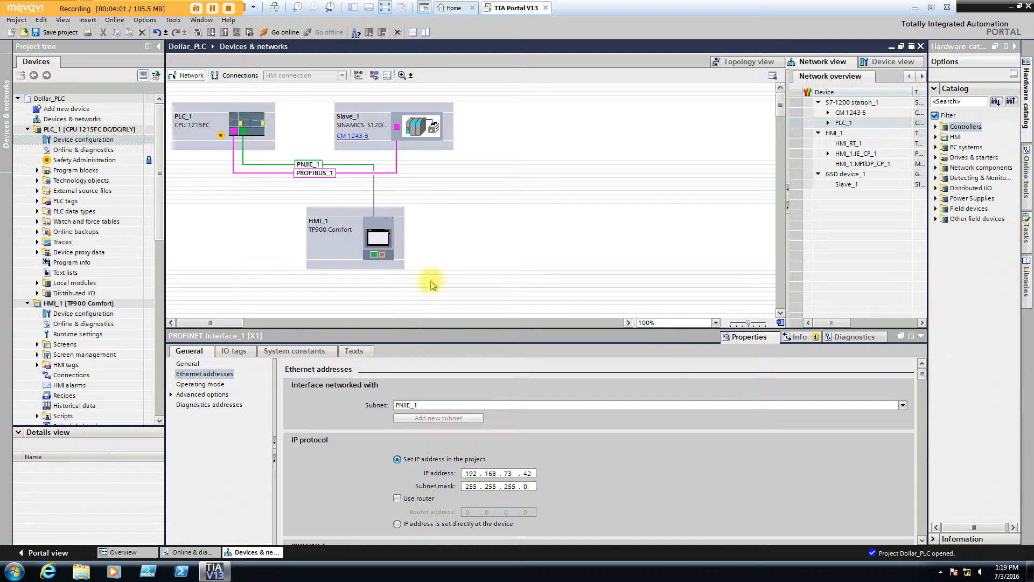
pyautogui.moveTo(425, 236)
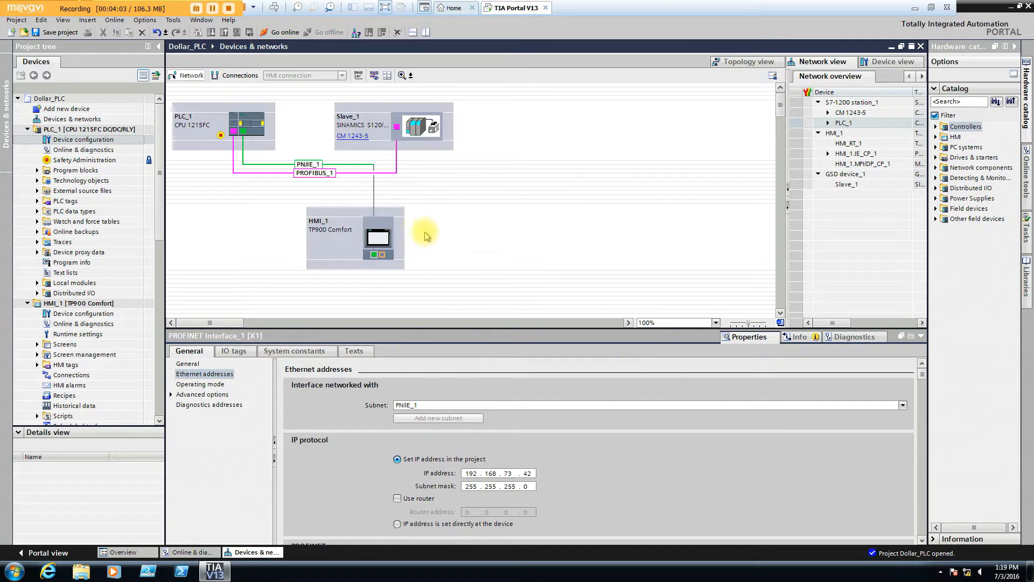
pyautogui.moveTo(446, 259)
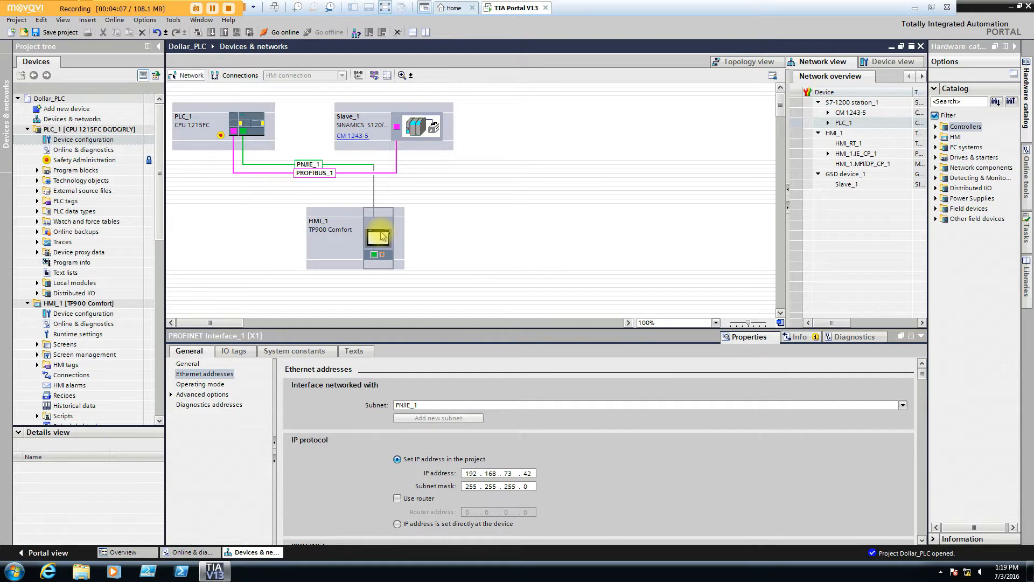
pyautogui.moveTo(205, 221)
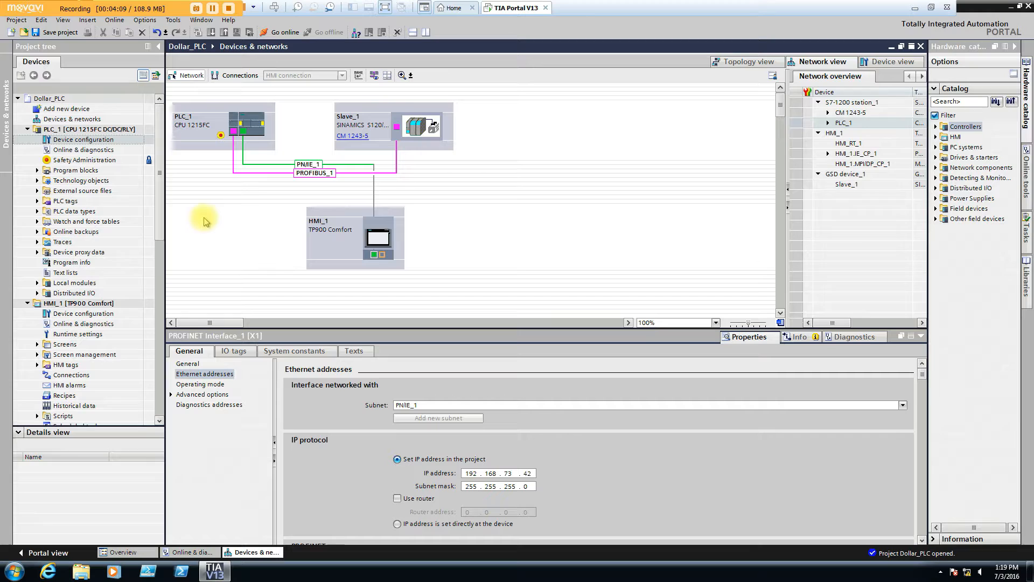
pyautogui.moveTo(548, 198)
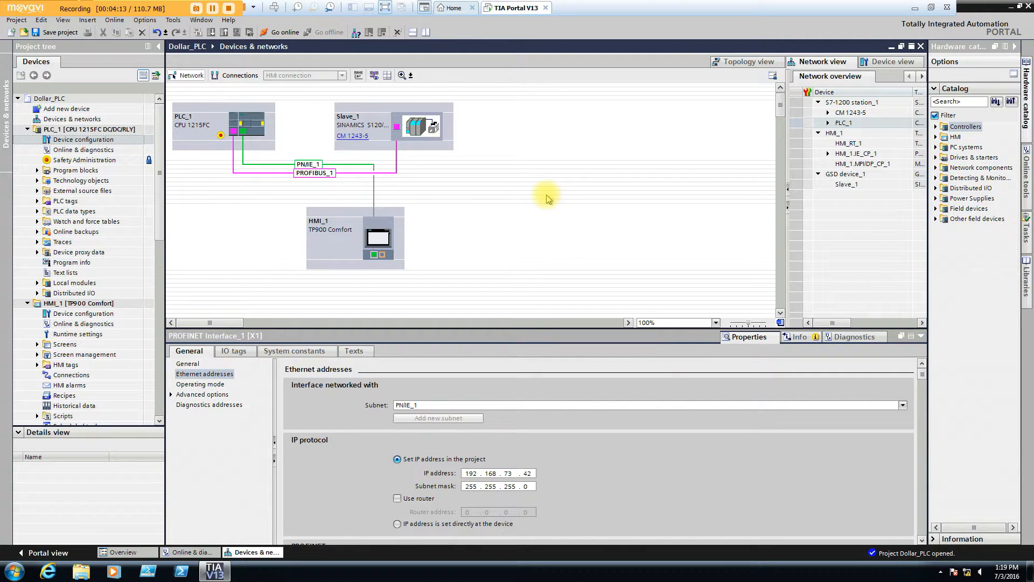
pyautogui.moveTo(399, 220)
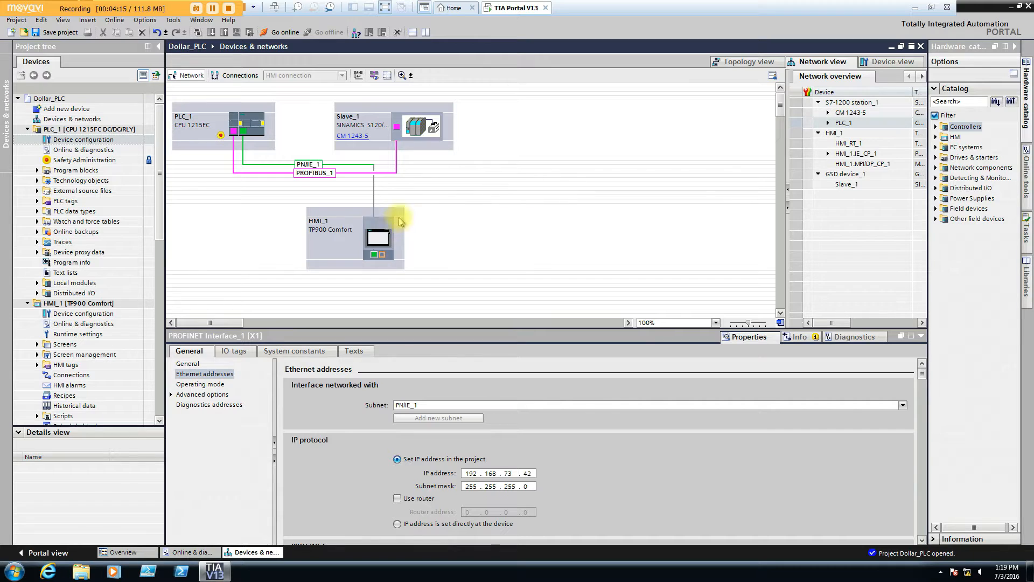
pyautogui.moveTo(540, 227)
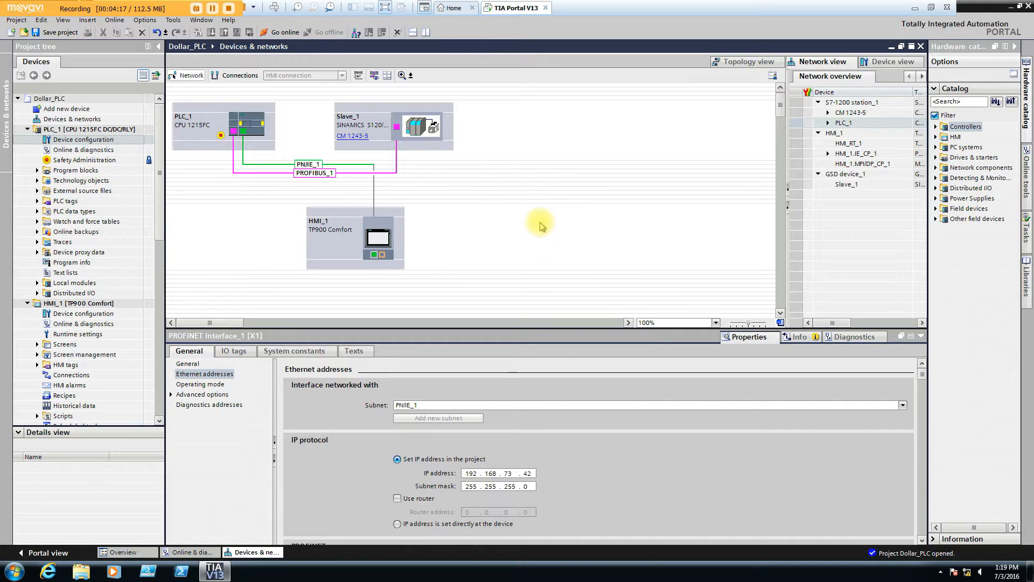
pyautogui.moveTo(535, 228)
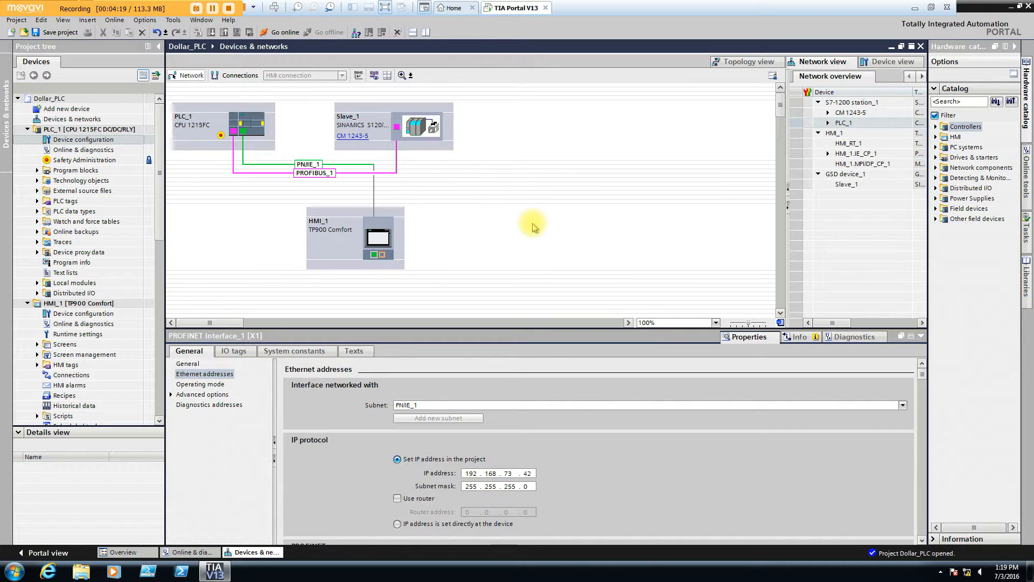
pyautogui.moveTo(527, 226)
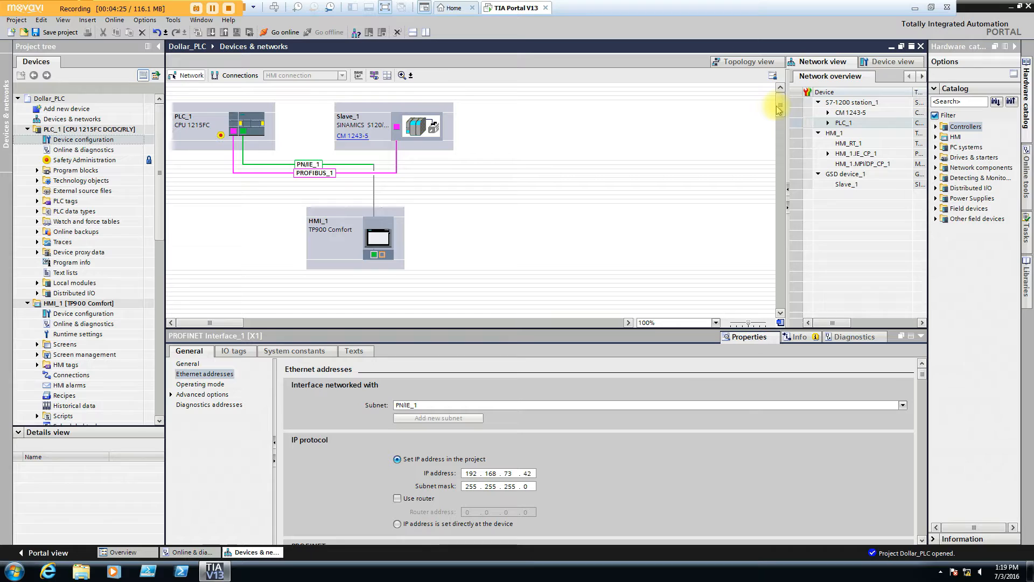
pyautogui.moveTo(522, 245)
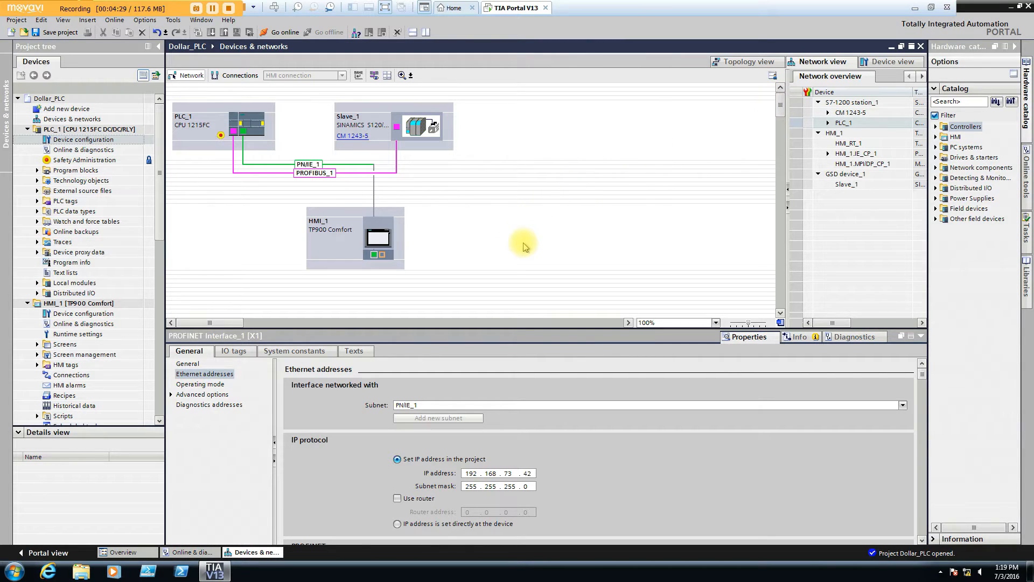
pyautogui.moveTo(590, 254)
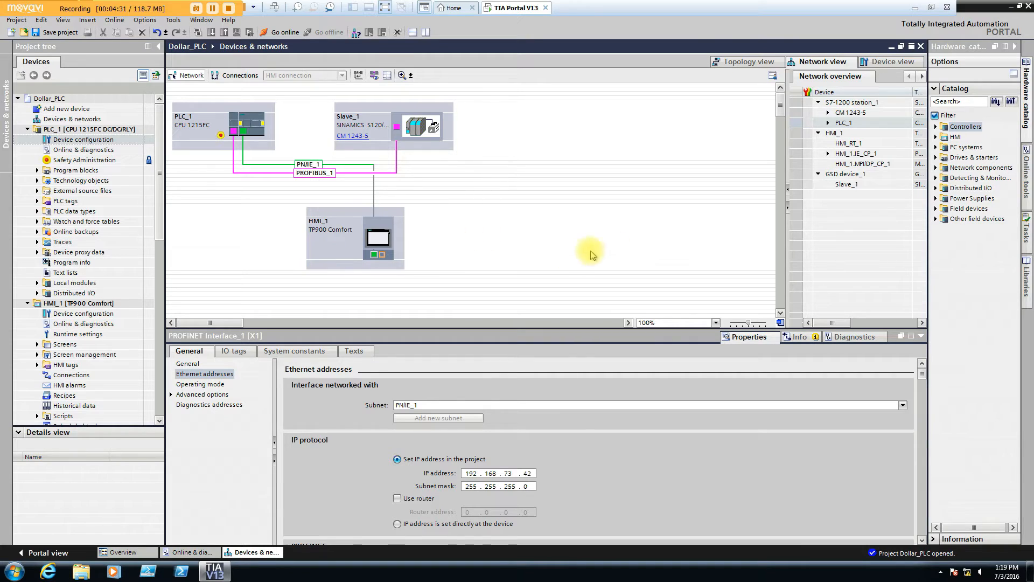
pyautogui.moveTo(528, 268)
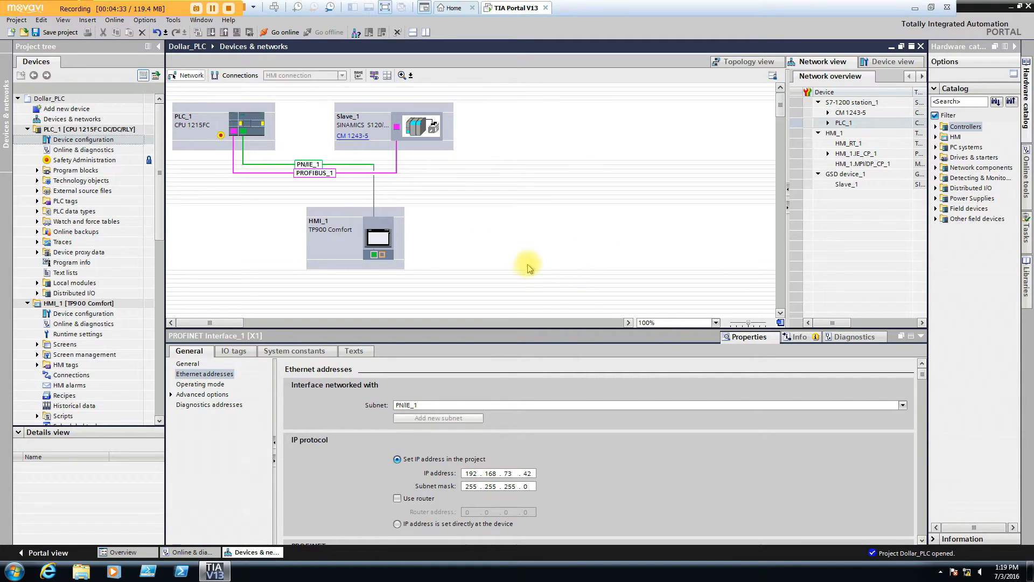